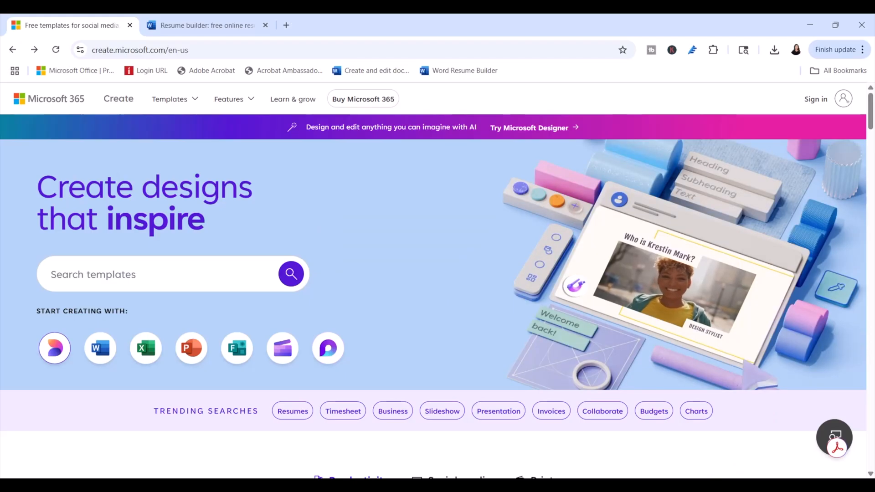
Step: Browse to the Resumes template category in Microsoft Create
{"action": "left_click", "coordinate": [101, 347]}
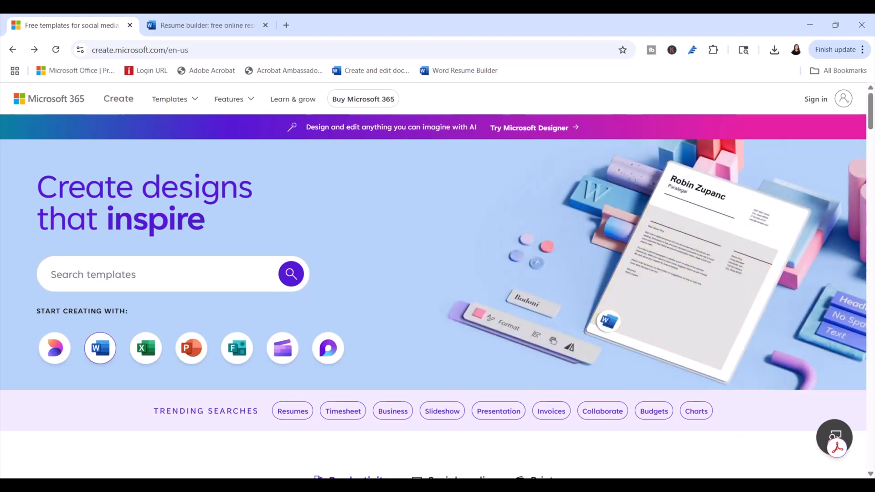
{"action": "left_click", "coordinate": [146, 347]}
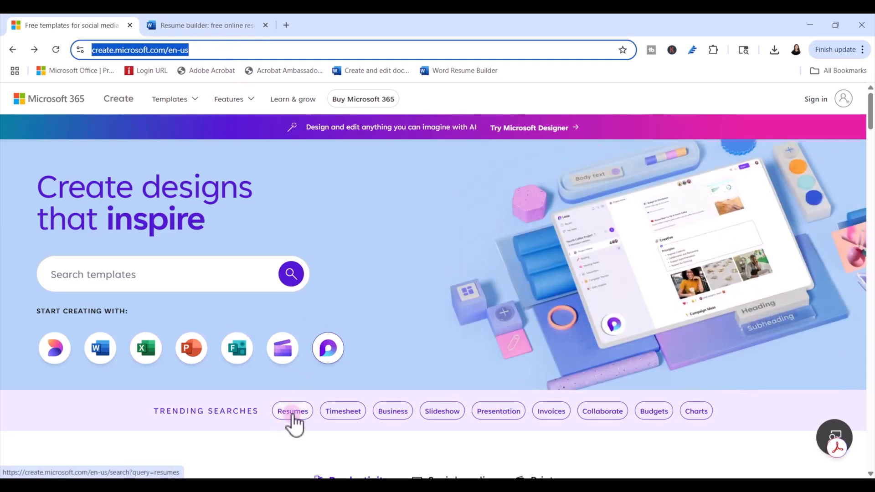
{"action": "scroll", "scroll_direction": "down", "scroll_amount": 3}
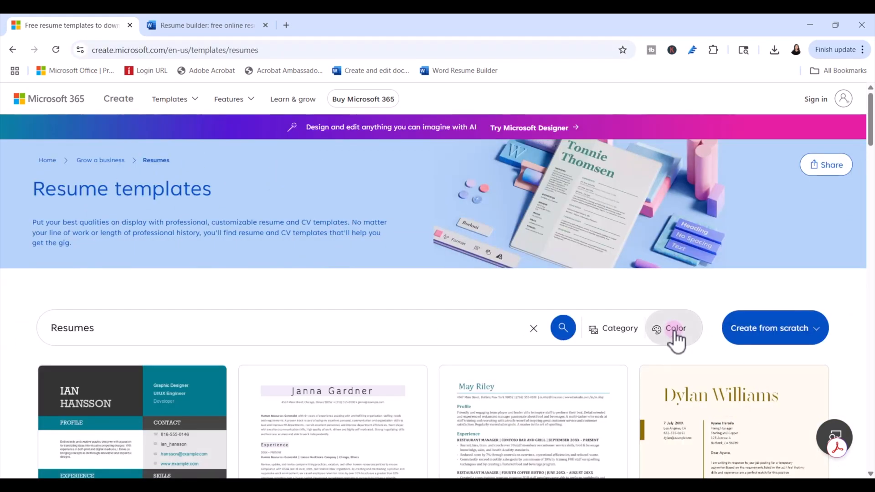
Step: Filter the resume templates by Color: White and scroll through the results
{"action": "left_click", "coordinate": [675, 328]}
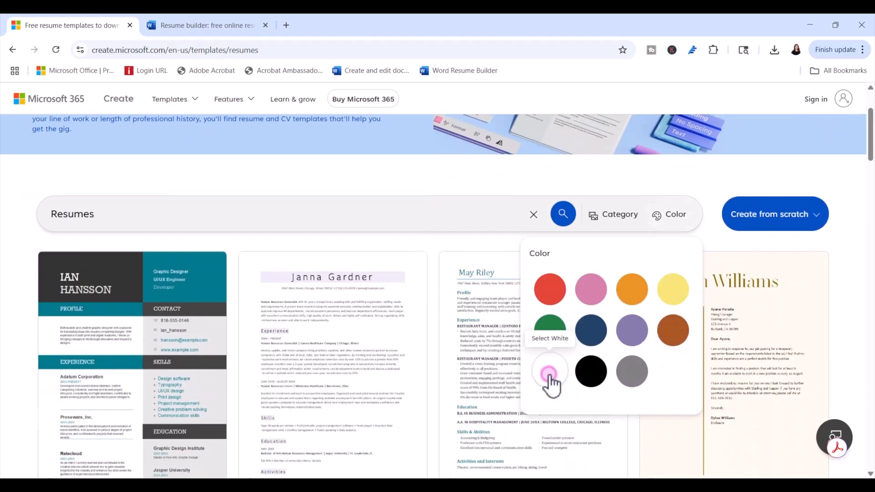
{"action": "left_click", "coordinate": [549, 371]}
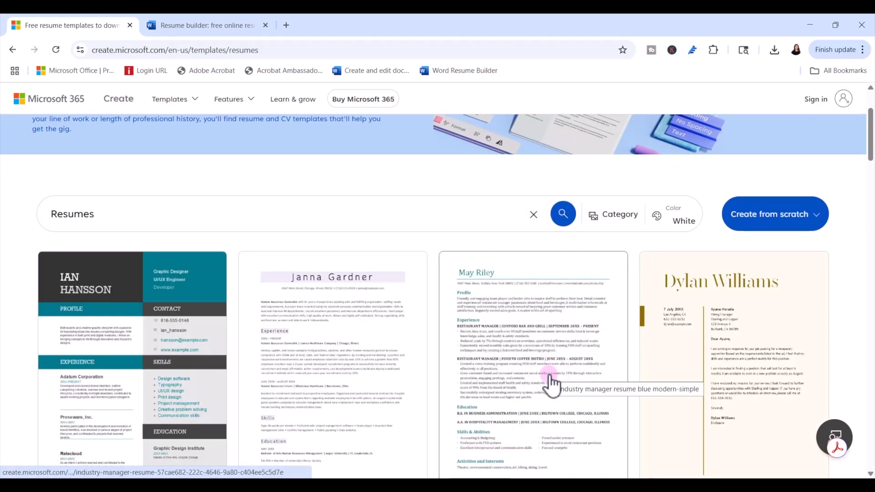
{"action": "left_click", "coordinate": [563, 214]}
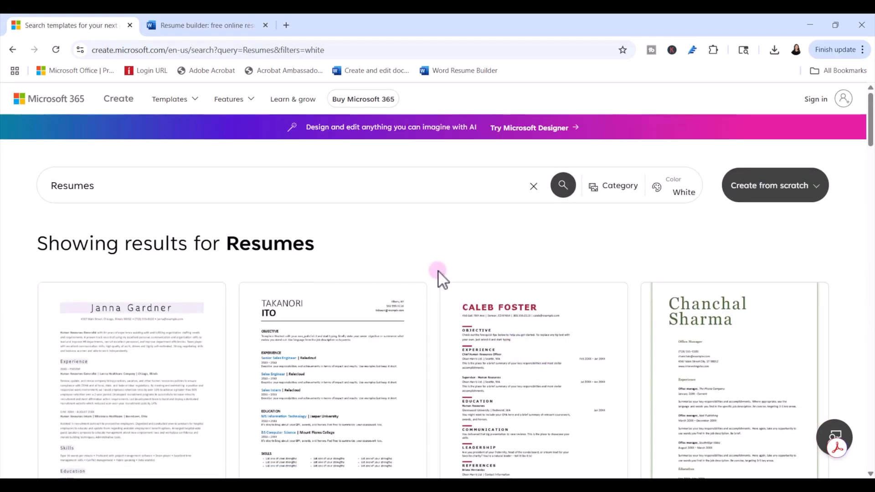
{"action": "scroll", "scroll_direction": "down", "scroll_amount": 3}
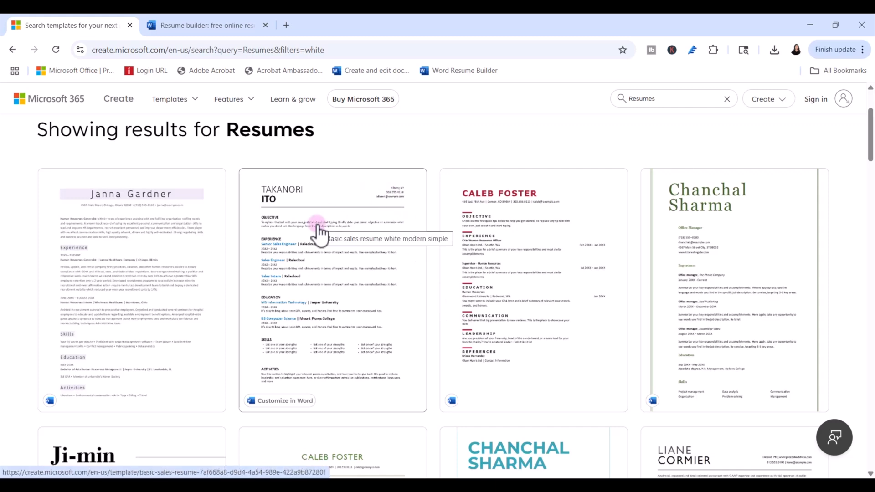
{"action": "scroll", "scroll_direction": "down", "scroll_amount": 3}
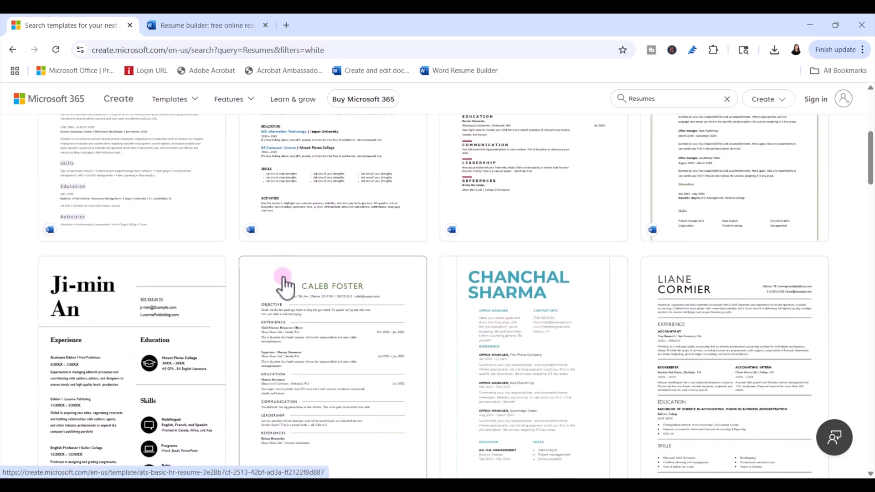
{"action": "scroll", "scroll_direction": "down", "scroll_amount": 3}
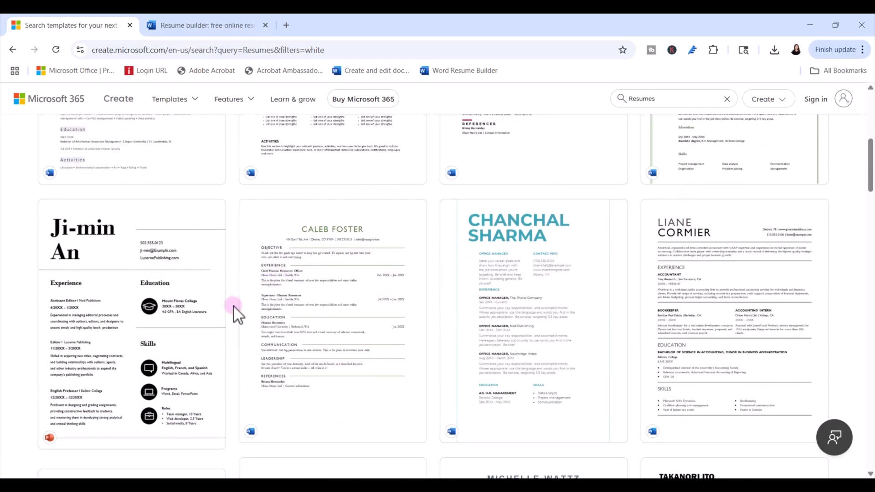
{"action": "mouse_move", "coordinate": [232, 344]}
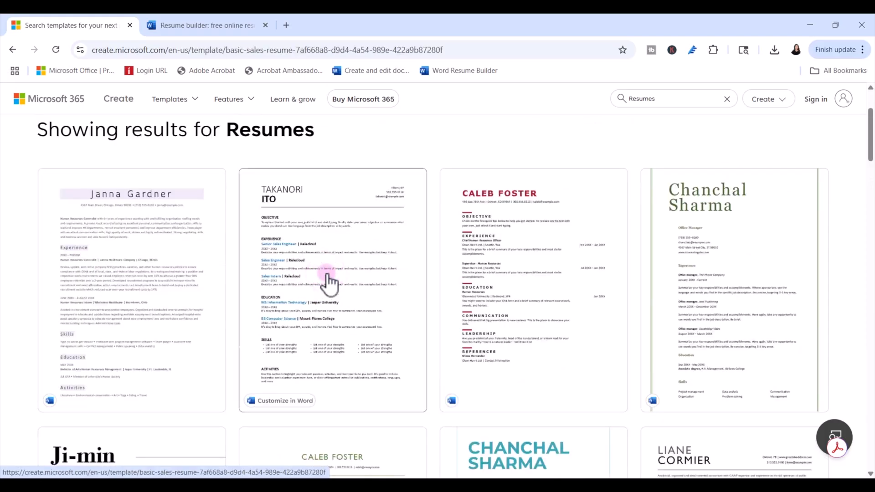
Step: Choose the Basic sales resume template and customize it in Word
{"action": "left_click", "coordinate": [332, 289]}
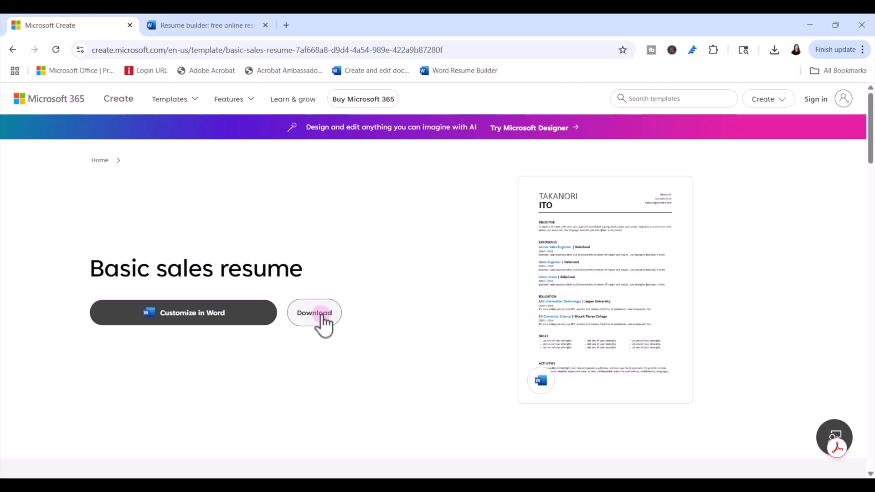
{"action": "mouse_move", "coordinate": [281, 382]}
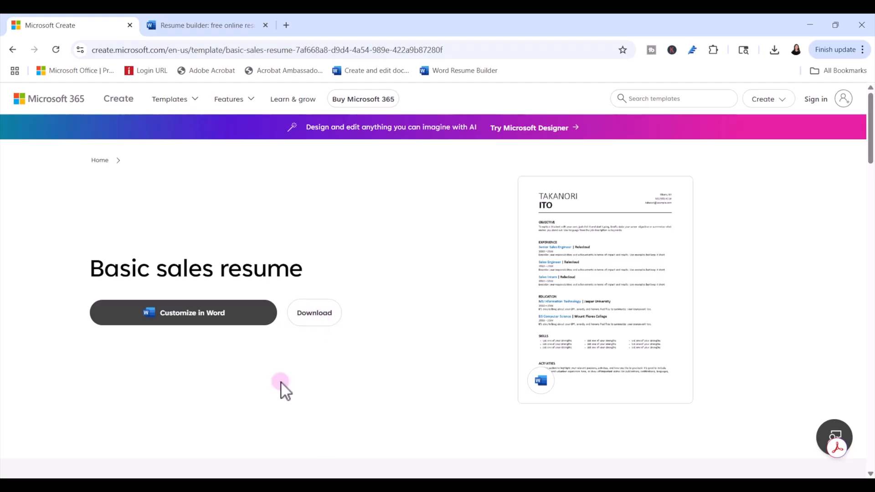
{"action": "mouse_move", "coordinate": [193, 313]}
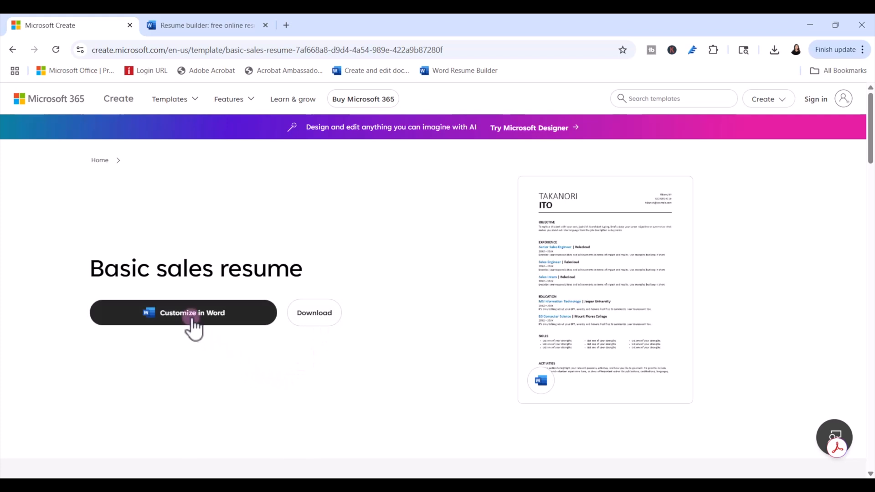
{"action": "mouse_move", "coordinate": [183, 312]}
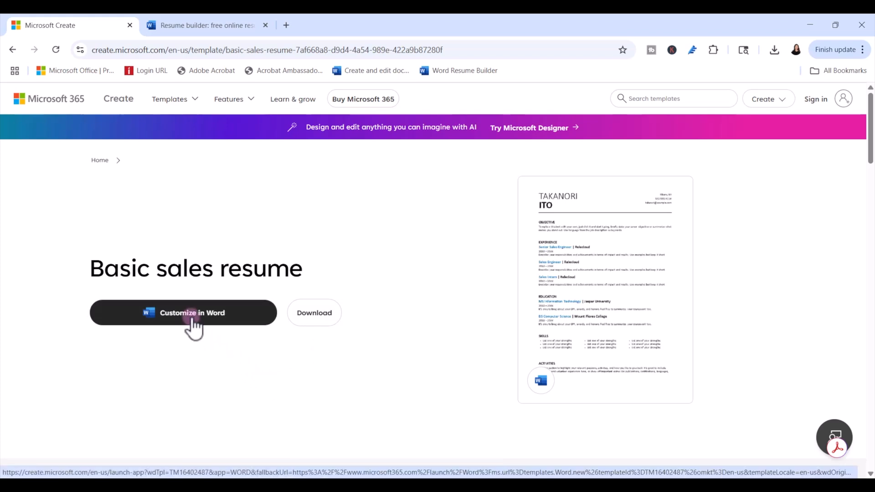
{"action": "left_click", "coordinate": [315, 313]}
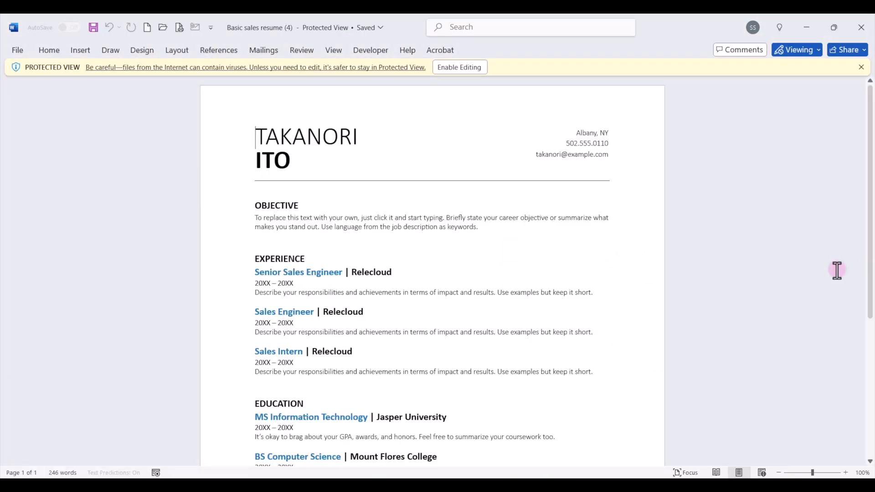
{"action": "left_click", "coordinate": [458, 66]}
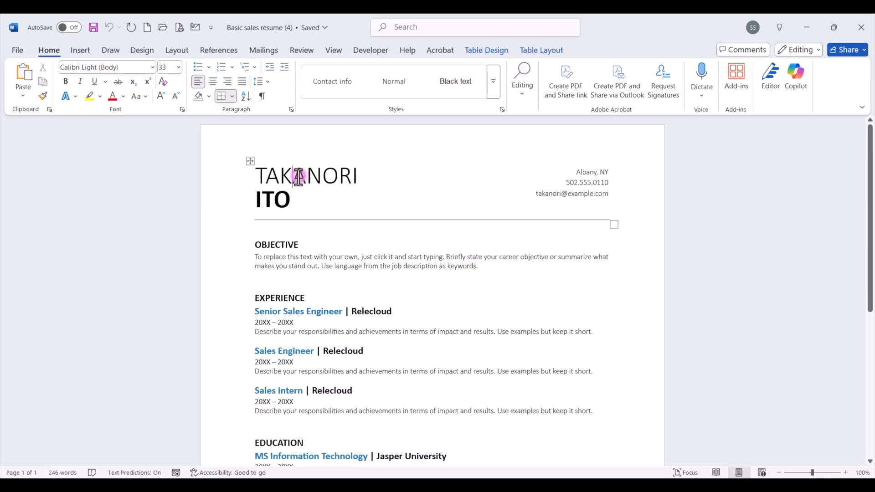
{"action": "double_click", "coordinate": [306, 176]}
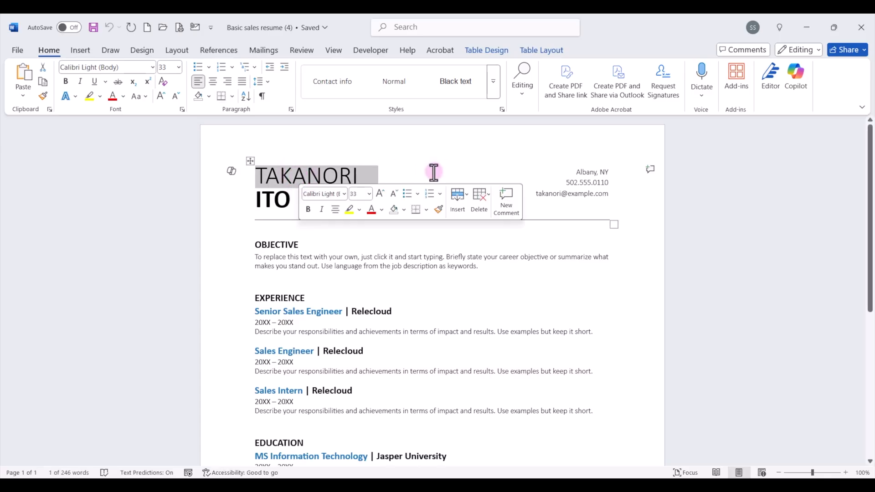
{"action": "type", "text": "SHARON"}
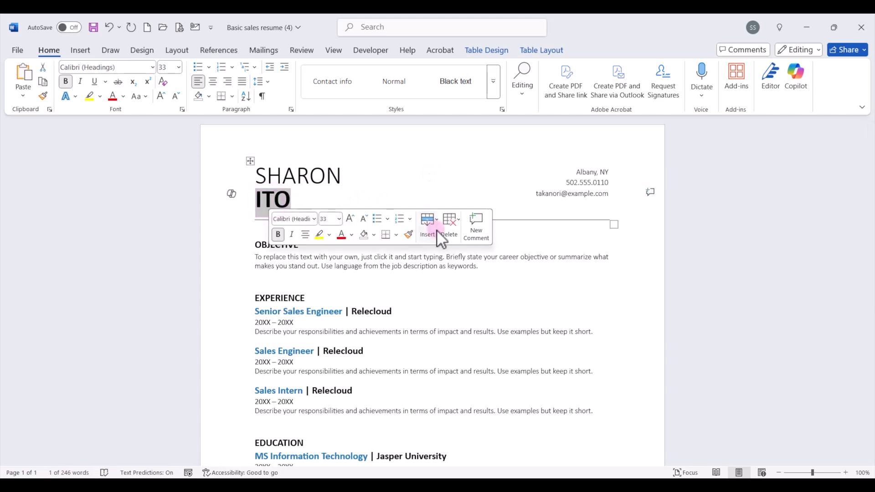
{"action": "type", "text": "SMITH"}
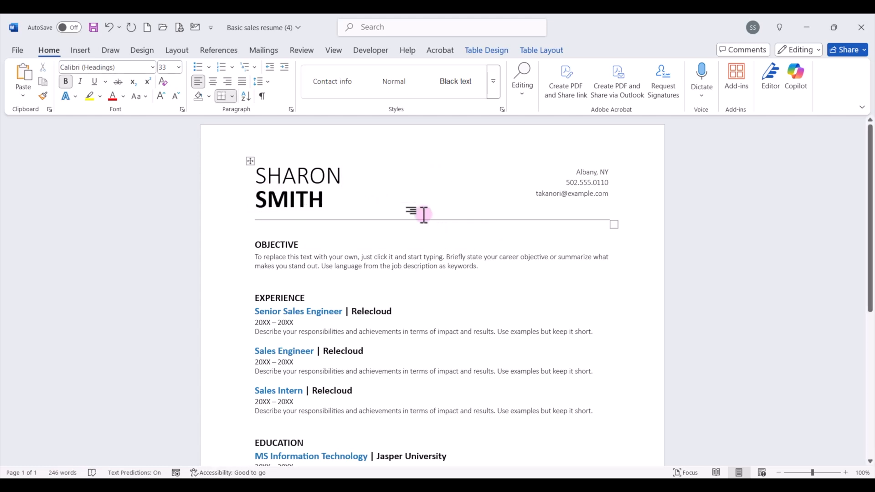
{"action": "double_click", "coordinate": [297, 176]}
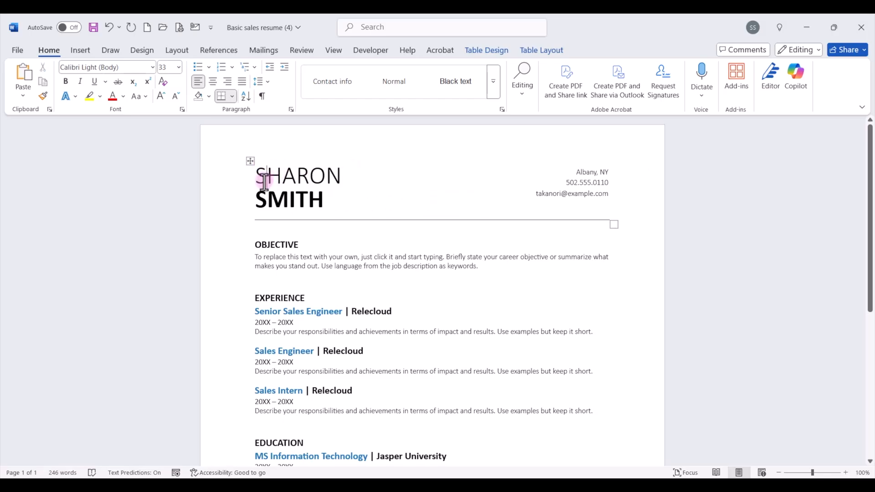
{"action": "type", "text": "E"}
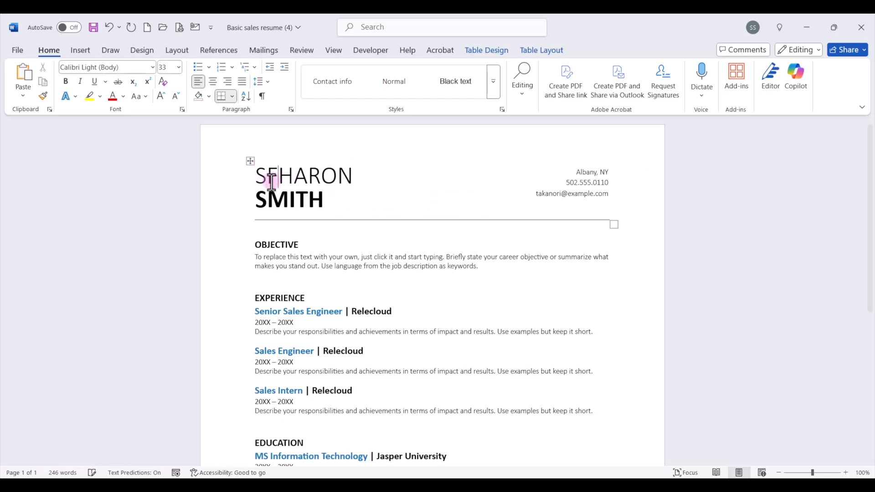
{"action": "key", "text": "Backspace"}
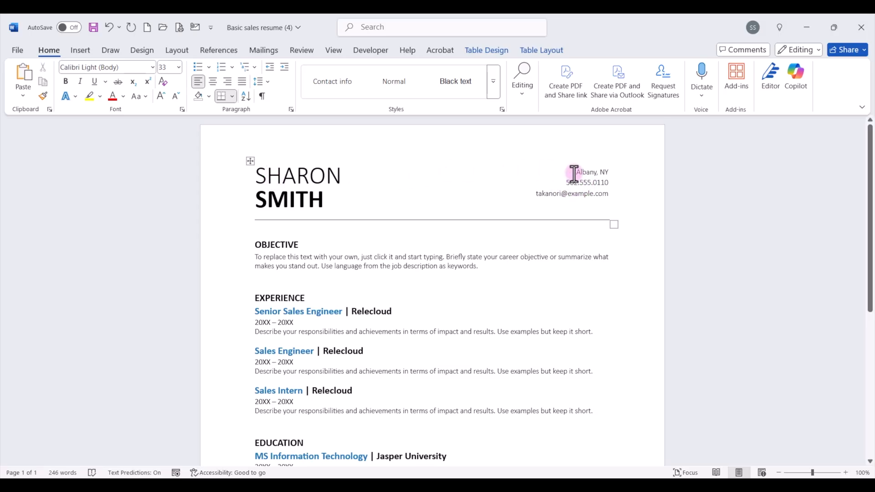
Step: Select the Albany, NY location line in the contact details for deletion
{"action": "left_click", "coordinate": [587, 193]}
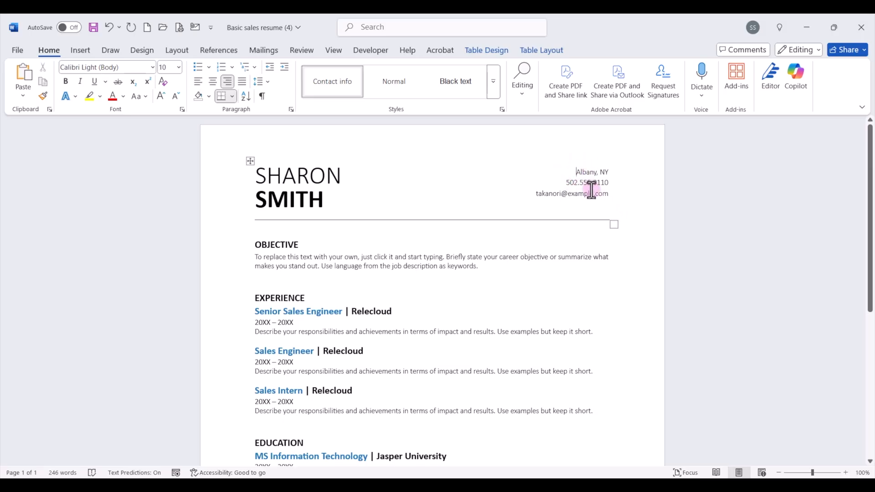
{"action": "double_click", "coordinate": [590, 172]}
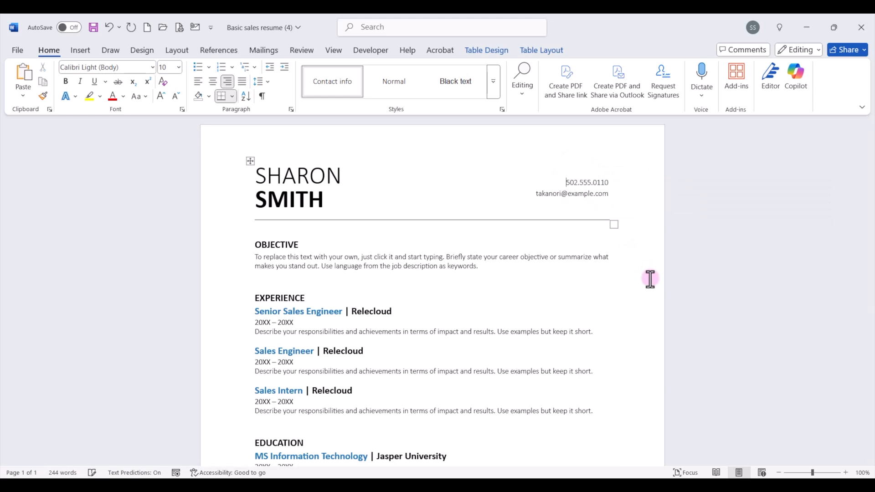
{"action": "mouse_move", "coordinate": [572, 200]}
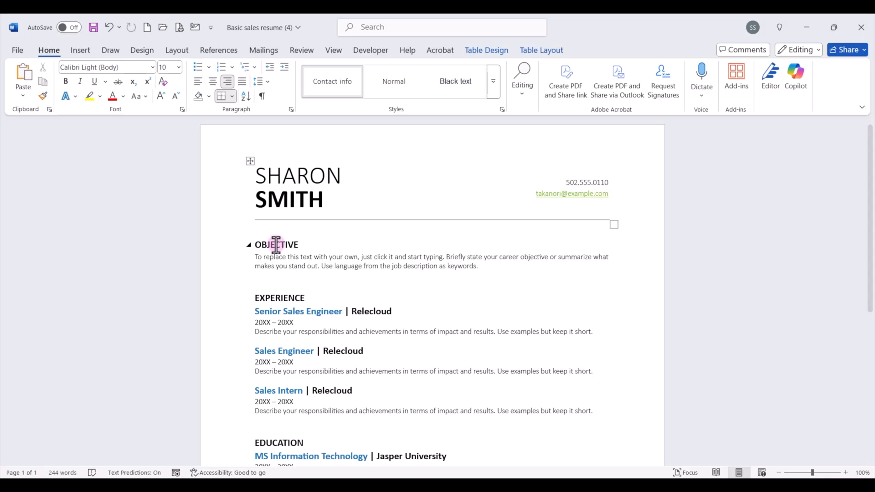
Step: Rename the OBJECTIVE heading to PROFESSIONAL SUMMARY and paste the administrative assistant summary
{"action": "double_click", "coordinate": [275, 244]}
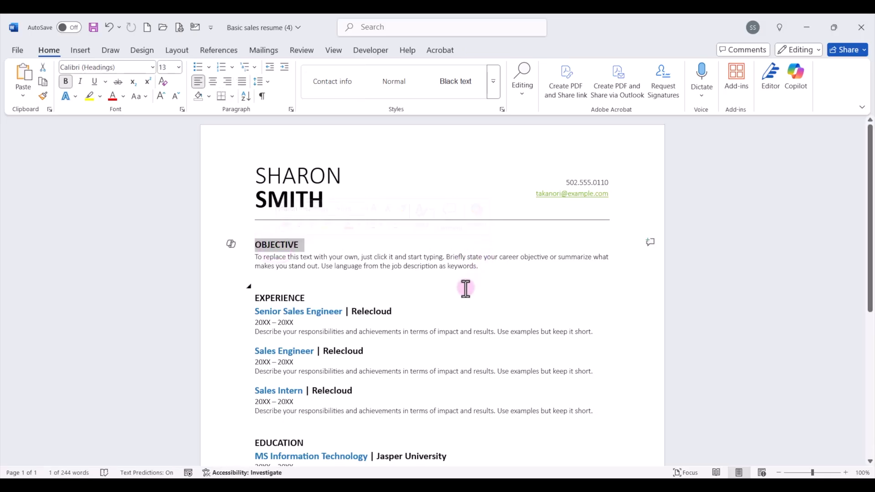
{"action": "type", "text": "PROFESSIONAL SUMMARY"}
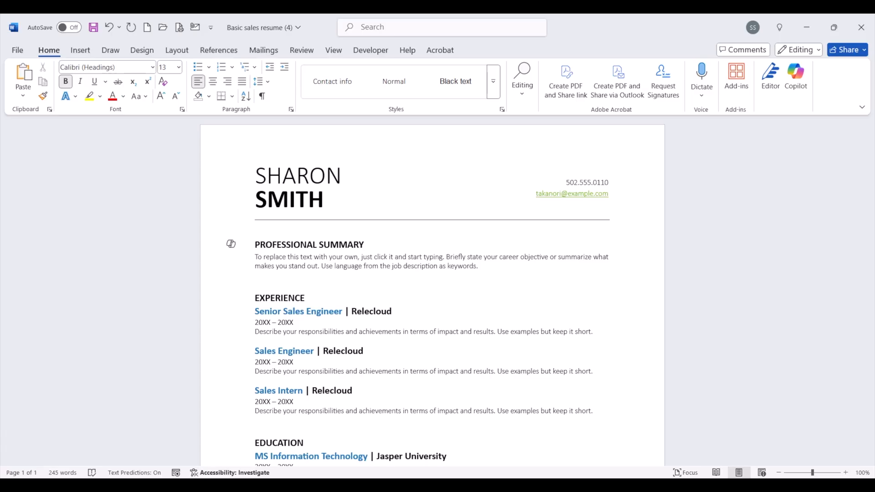
{"action": "left_click", "coordinate": [363, 245]}
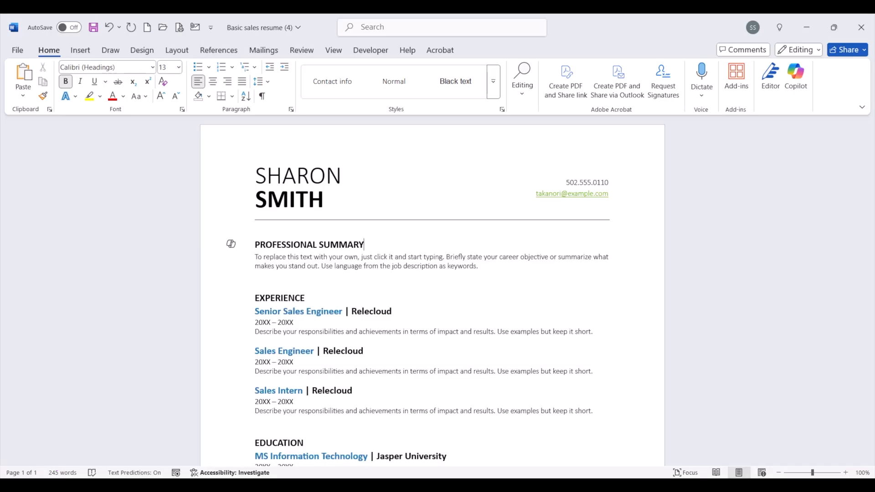
{"action": "left_click", "coordinate": [363, 244]}
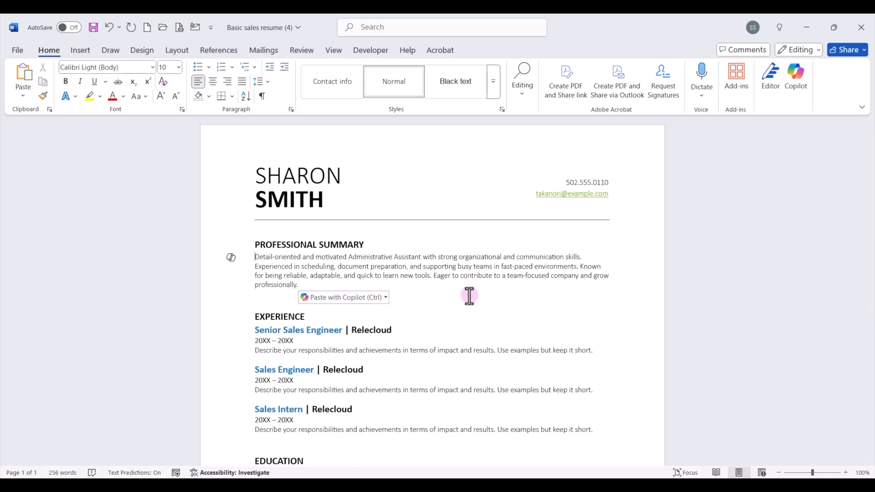
{"action": "mouse_move", "coordinate": [254, 257]}
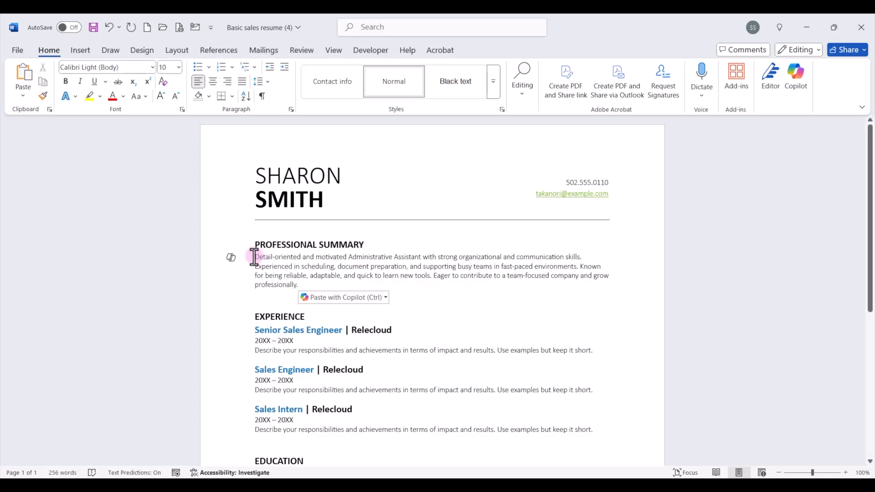
Step: Have Copilot auto-rewrite the summary and replace it with suggestion 2 of 3
{"action": "left_click_drag", "start_coordinate": [255, 257], "coordinate": [298, 284]}
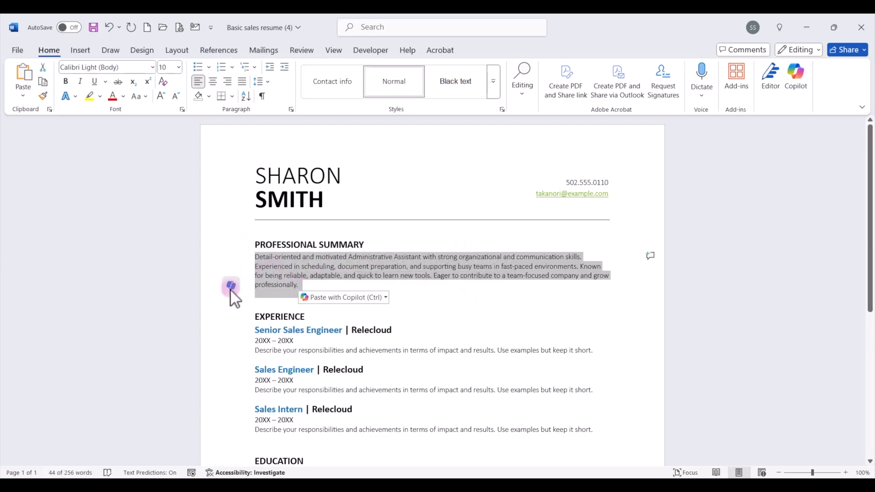
{"action": "mouse_move", "coordinate": [231, 286]}
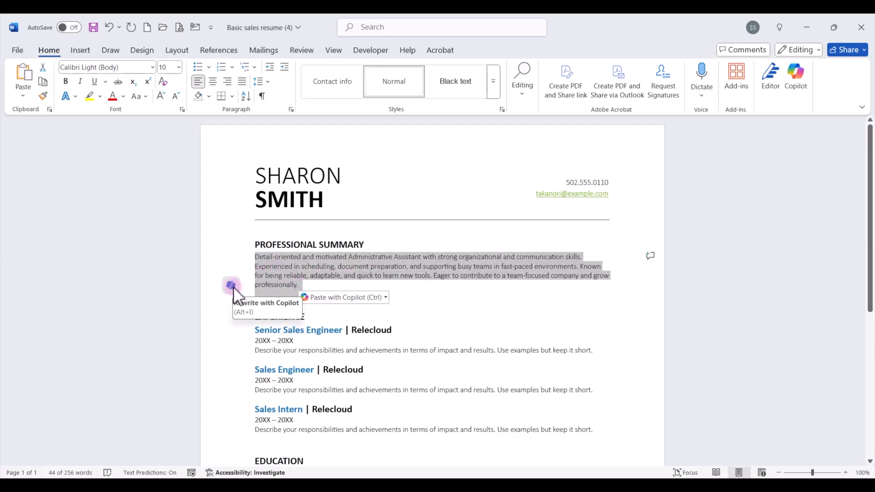
{"action": "left_click", "coordinate": [231, 285]}
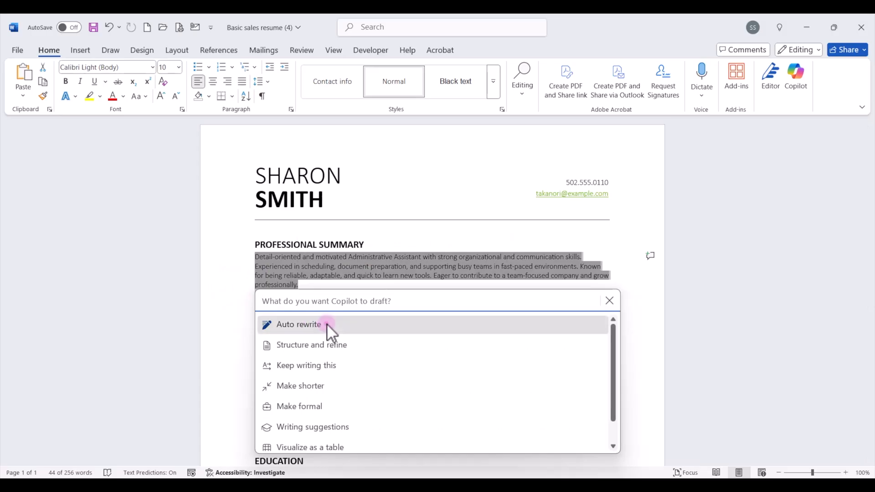
{"action": "left_click", "coordinate": [299, 325]}
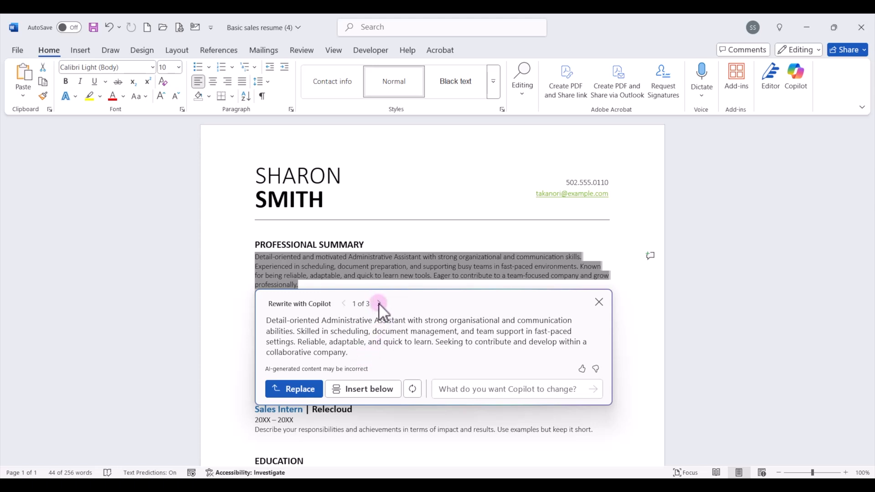
{"action": "left_click", "coordinate": [379, 303]}
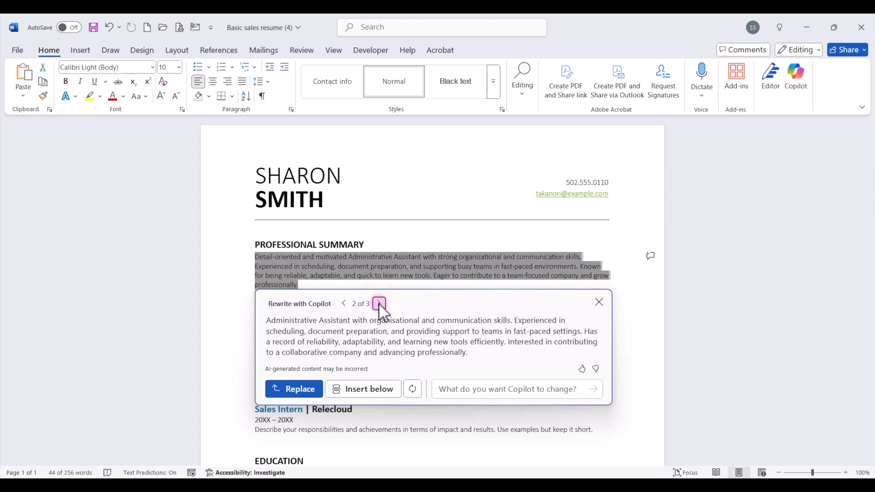
{"action": "left_click", "coordinate": [379, 304]}
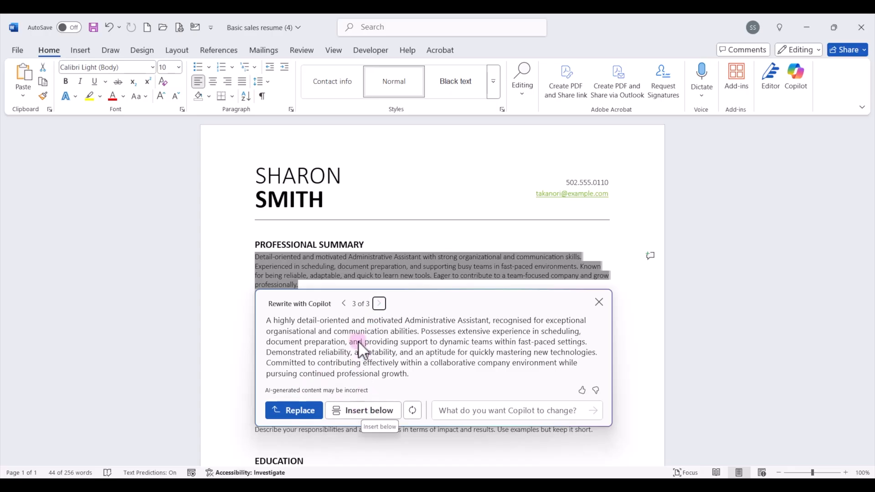
{"action": "left_click", "coordinate": [344, 303]}
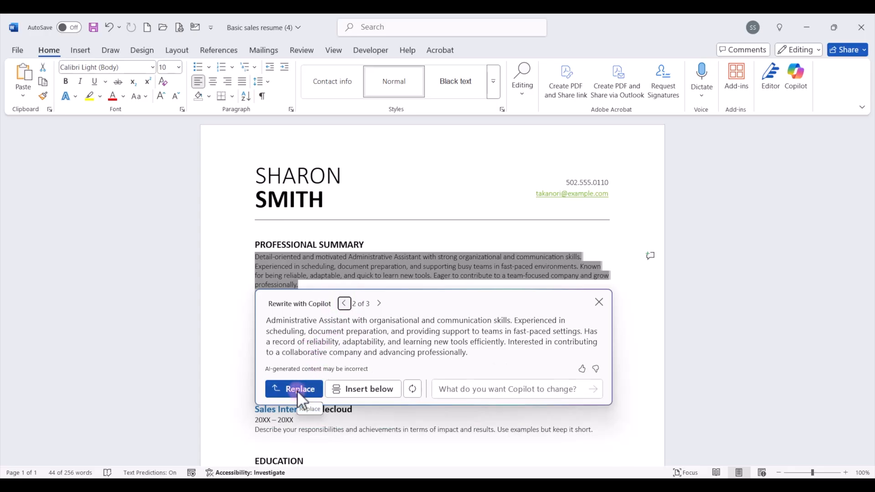
{"action": "left_click", "coordinate": [300, 389]}
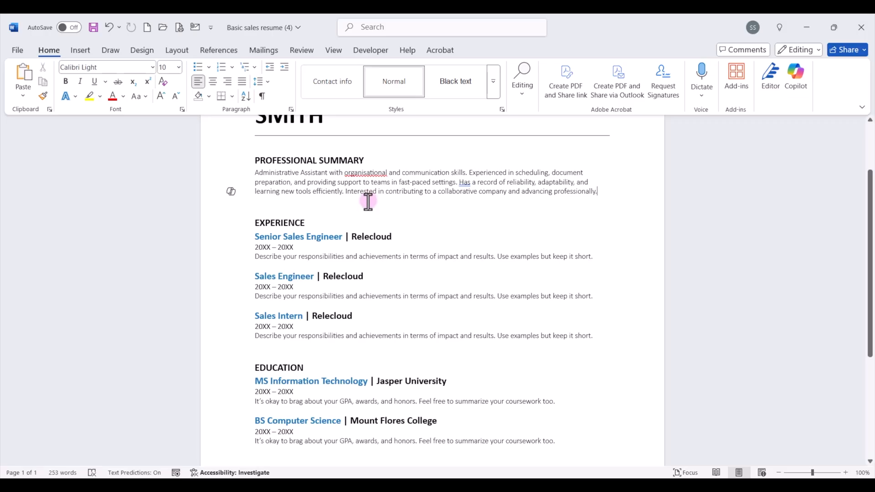
Step: Fix the spelling of organisational and retitle the first job Administrative Intern | XYZ Company
{"action": "right_click", "coordinate": [366, 173]}
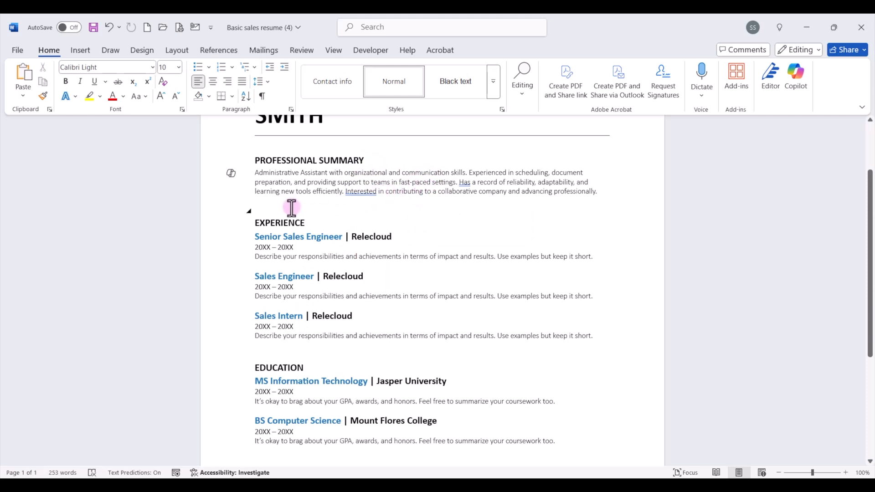
{"action": "mouse_move", "coordinate": [260, 209]}
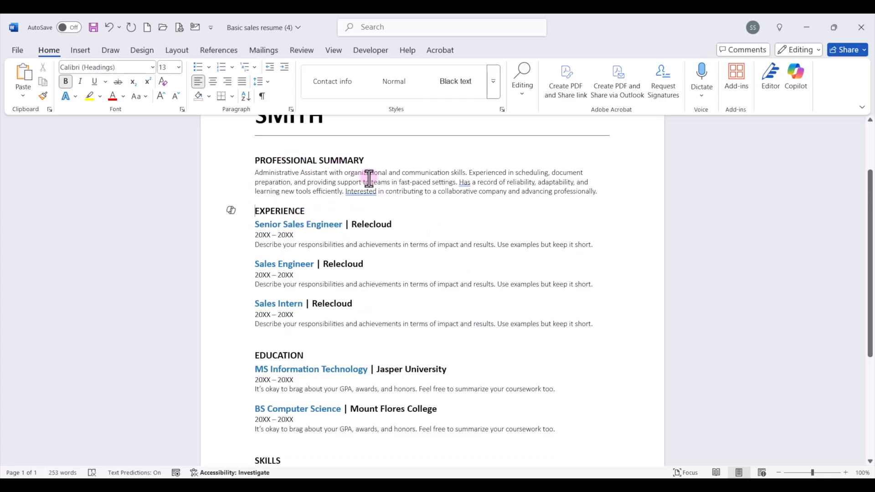
{"action": "double_click", "coordinate": [361, 191]}
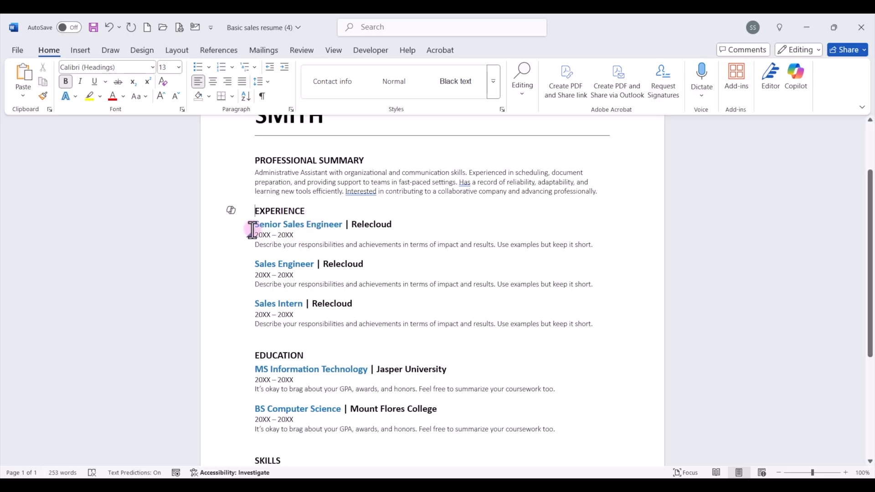
{"action": "double_click", "coordinate": [298, 224]}
{"action": "type", "text": "Administrative Intern | XYZ Company"}
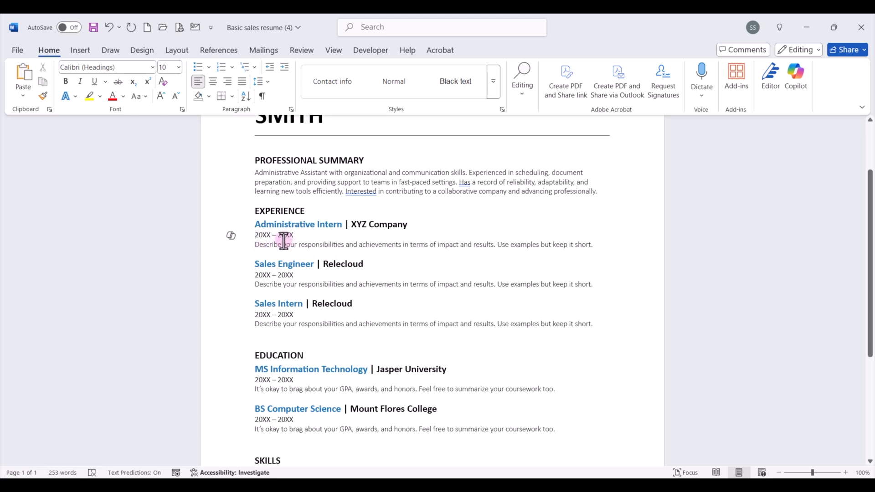
{"action": "mouse_move", "coordinate": [306, 257]}
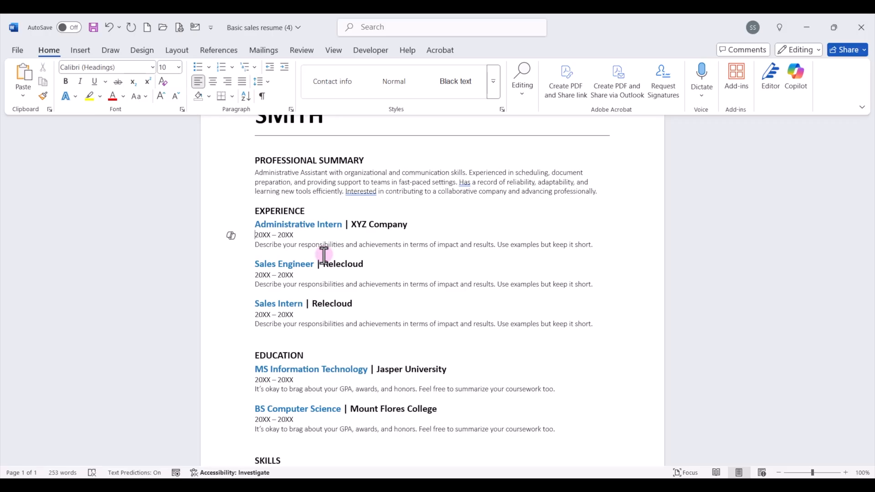
Step: Set the job dates to 12/2024 – Present and paste three bulleted duties
{"action": "type", "text": "12"}
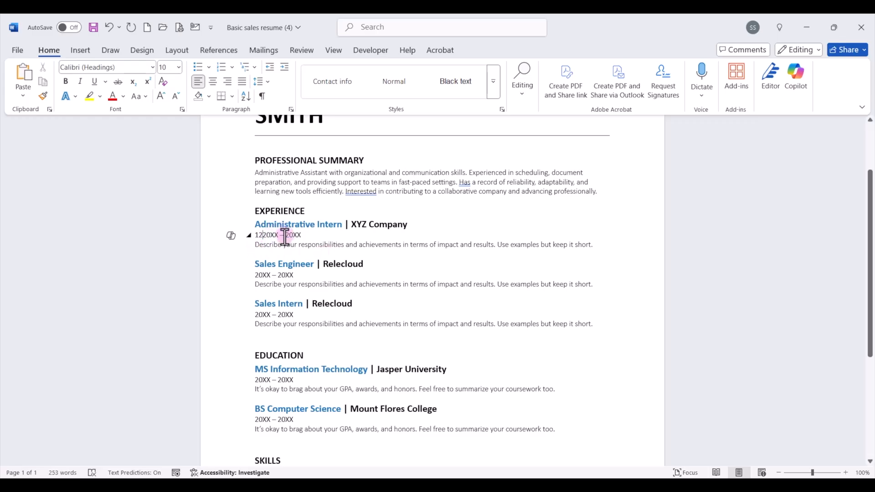
{"action": "type", "text": "/2024"}
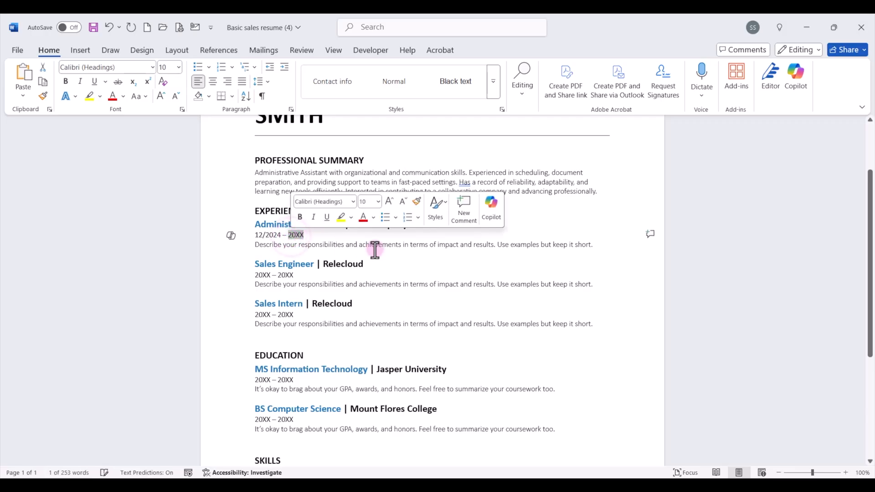
{"action": "type", "text": "Present"}
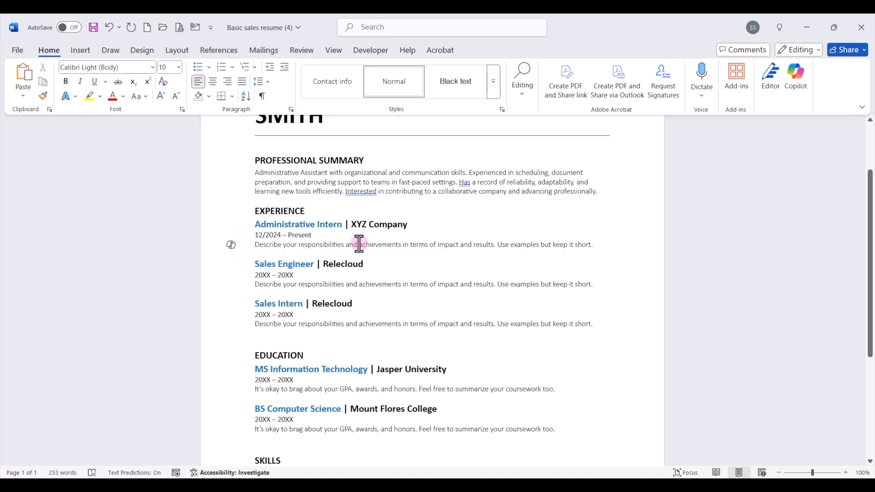
{"action": "mouse_move", "coordinate": [196, 66]}
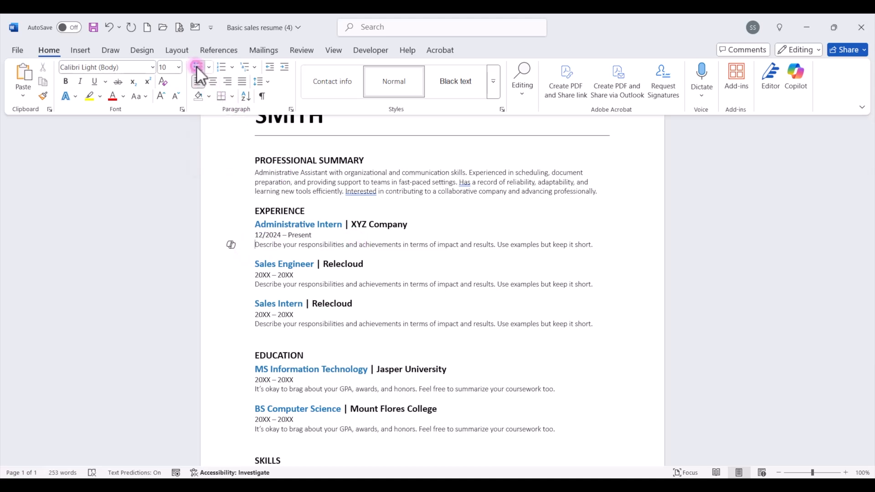
{"action": "left_click", "coordinate": [198, 67]}
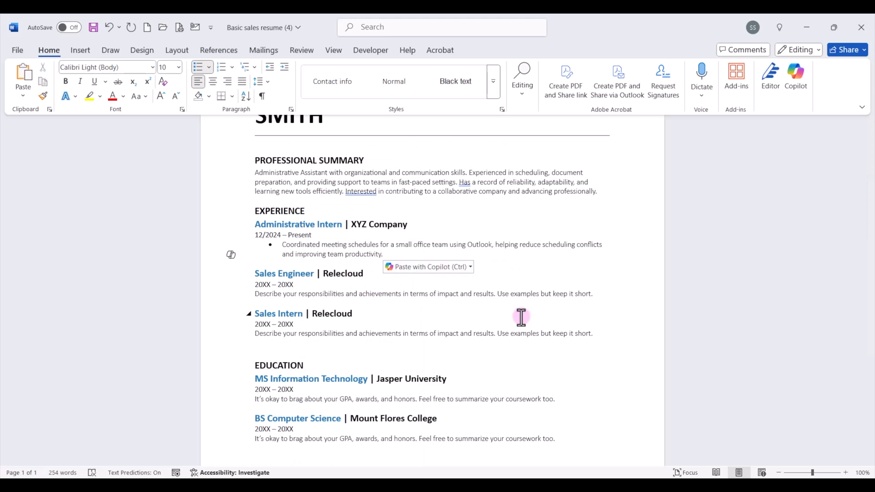
{"action": "left_click", "coordinate": [383, 255]}
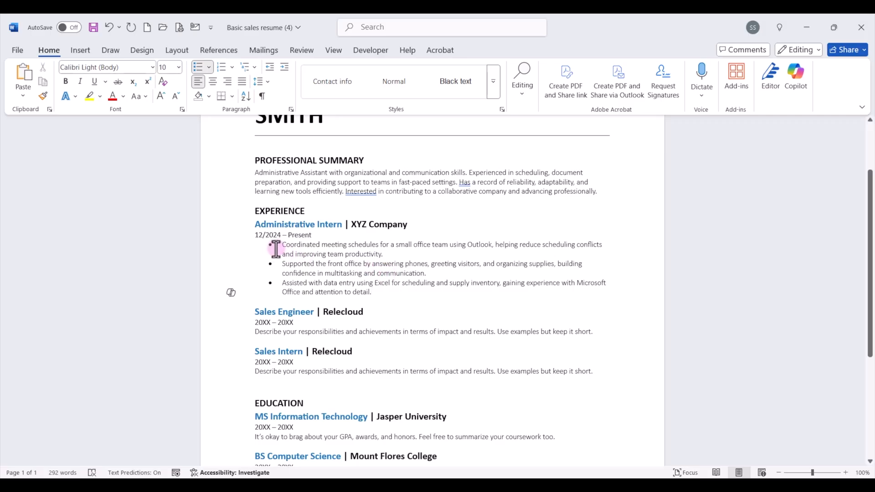
Step: Have Copilot make the three intern bullets shorter and replace them with version 2 of 3
{"action": "left_click_drag", "start_coordinate": [281, 244], "coordinate": [371, 292]}
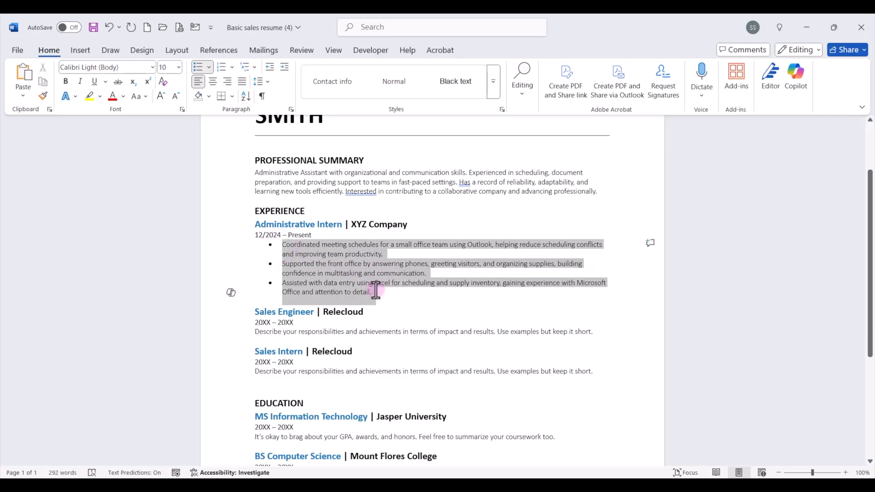
{"action": "left_click", "coordinate": [230, 292]}
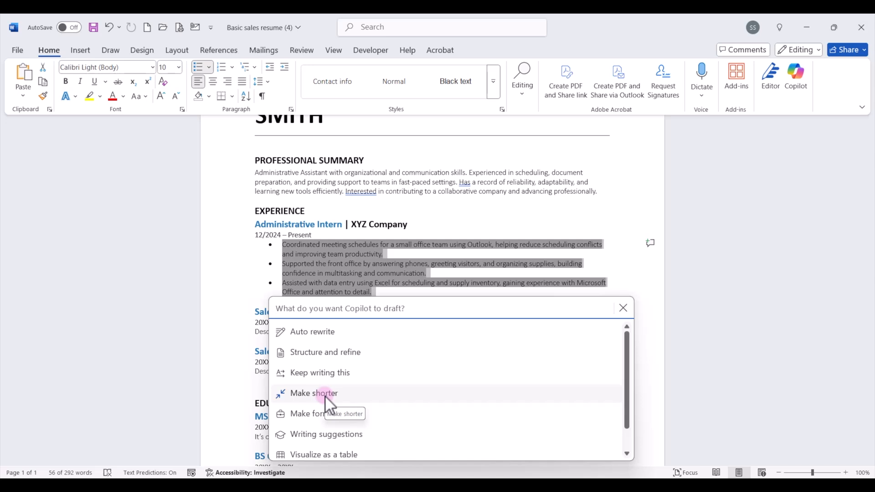
{"action": "left_click", "coordinate": [313, 392]}
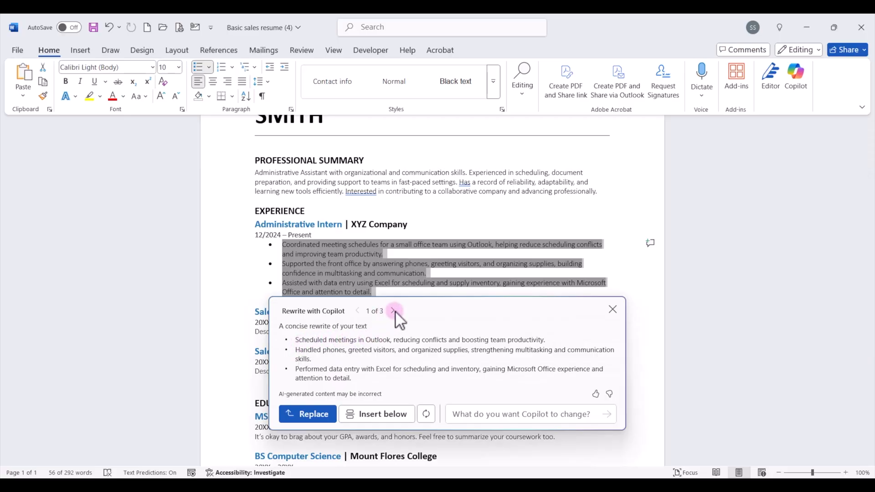
{"action": "left_click", "coordinate": [392, 311]}
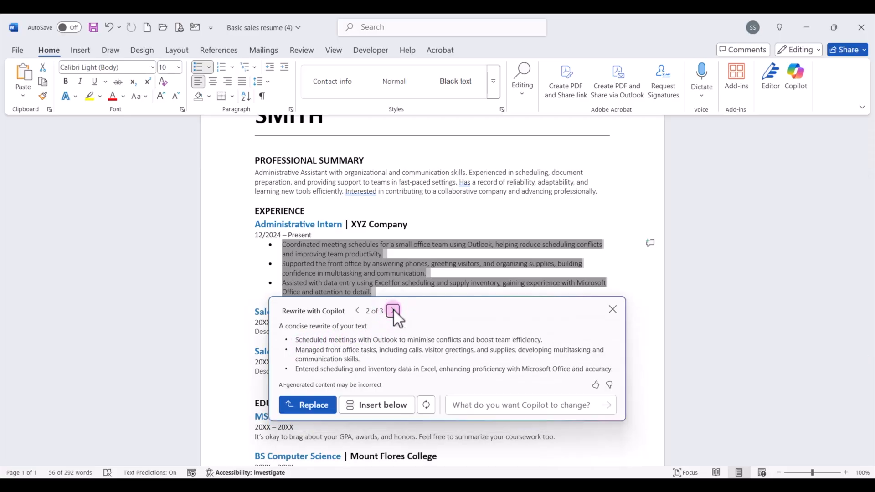
{"action": "left_click", "coordinate": [392, 311]}
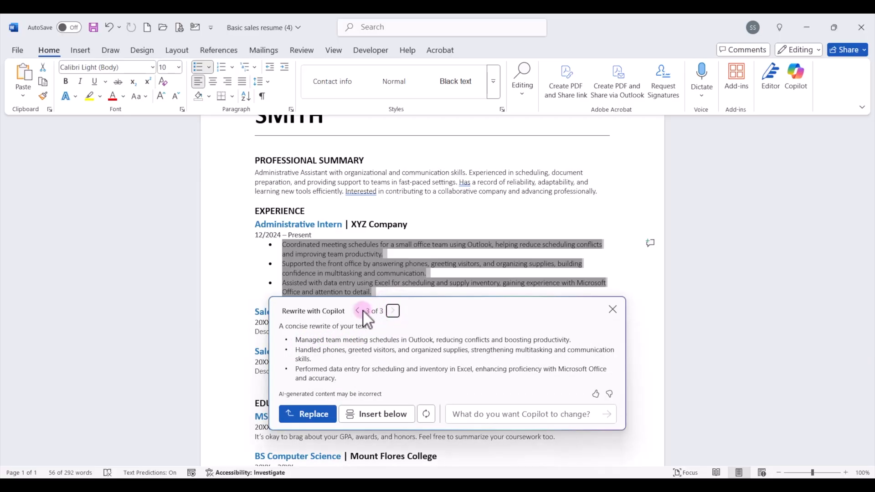
{"action": "left_click", "coordinate": [358, 311]}
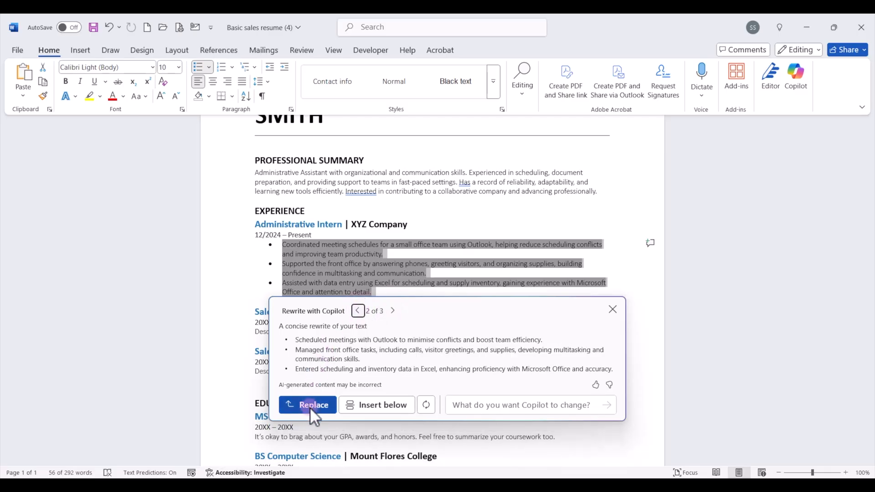
{"action": "left_click", "coordinate": [313, 405]}
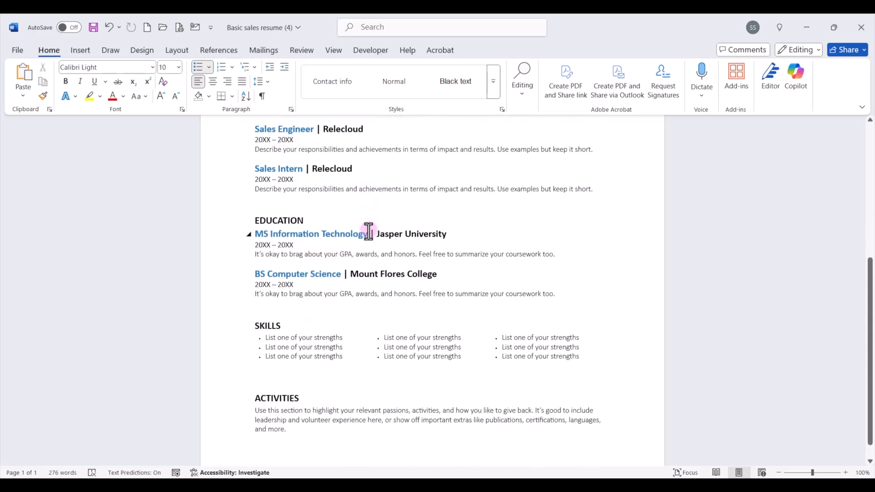
Step: Change the degree to Bachelor of Science with a Microsoft Office Certification line, dropping the second degree
{"action": "scroll", "scroll_direction": "down", "scroll_amount": 3}
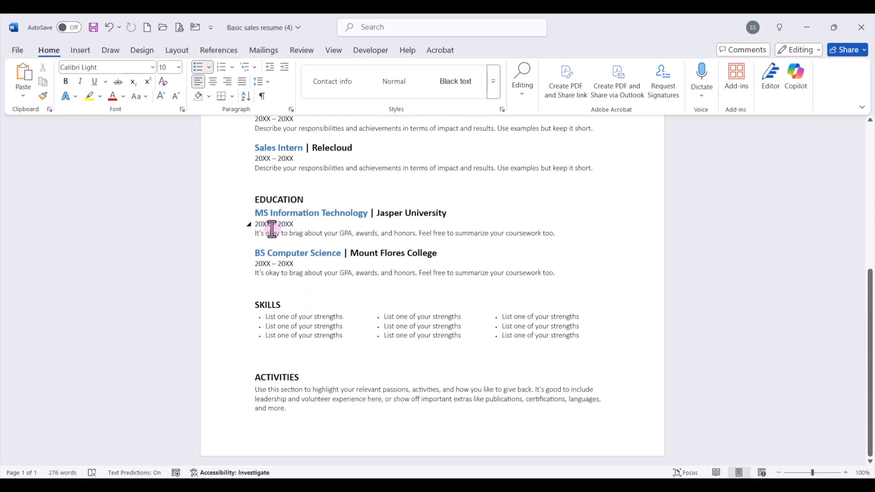
{"action": "double_click", "coordinate": [309, 212]}
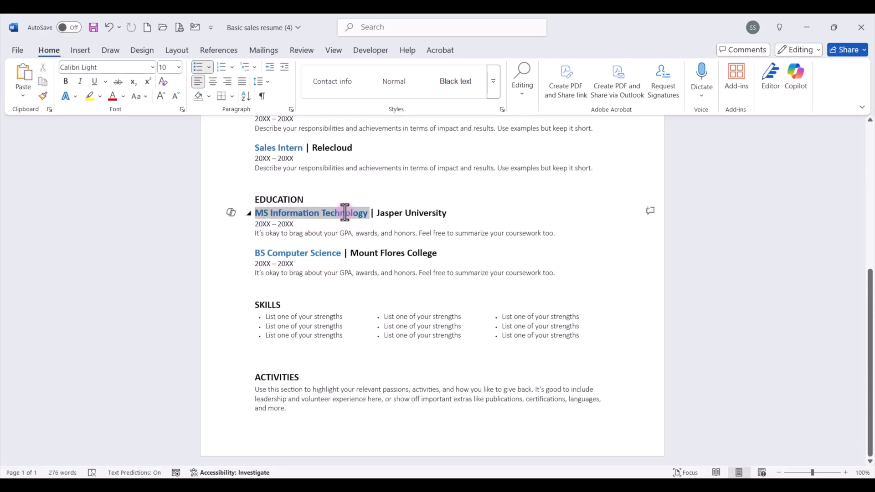
{"action": "type", "text": "Bachelor of Science in Business Administr"}
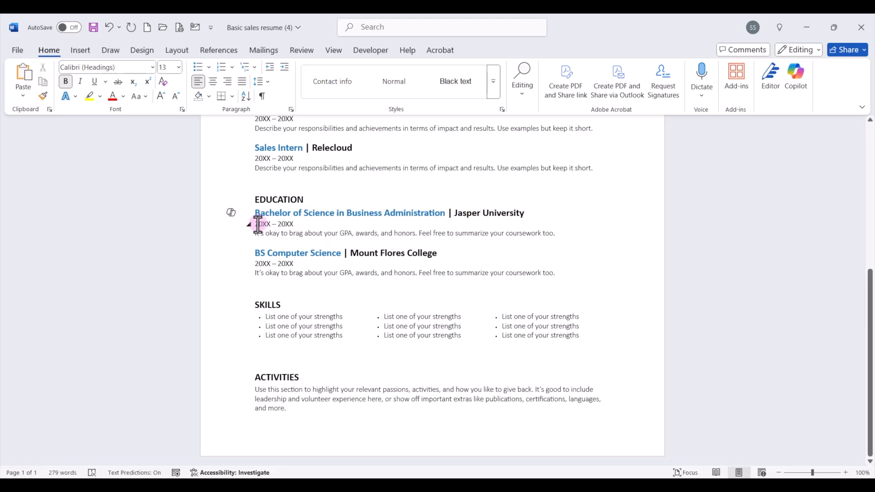
{"action": "left_click", "coordinate": [257, 224]}
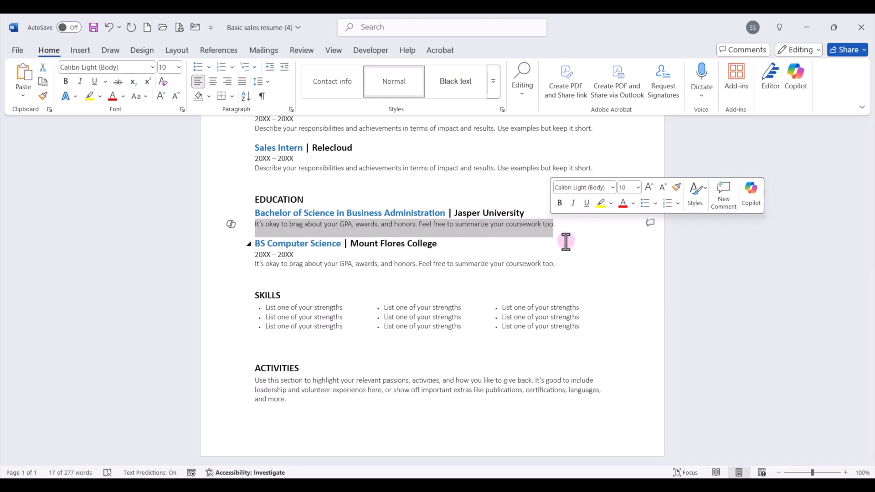
{"action": "type", "text": "Microsoft Office Certification"}
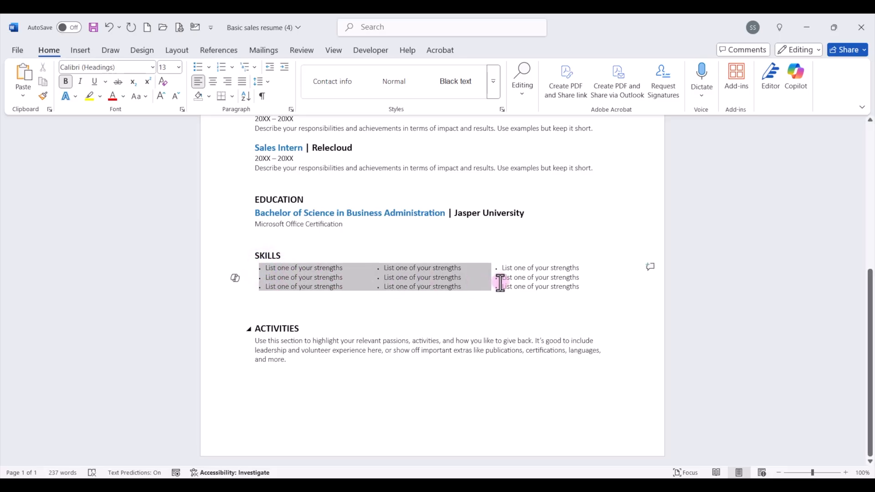
Step: Prompt Copilot to suggest technical skills for an administrative assistant at a technical growth company
{"action": "left_click", "coordinate": [235, 278]}
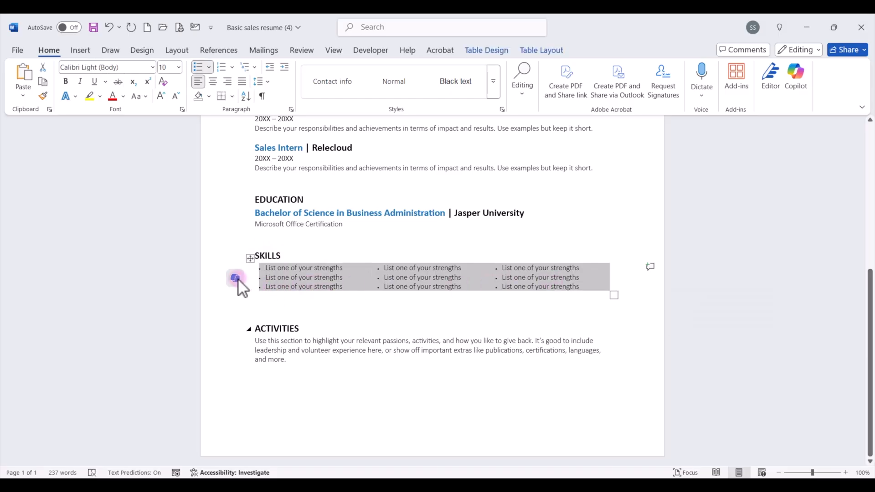
{"action": "left_click", "coordinate": [236, 279]}
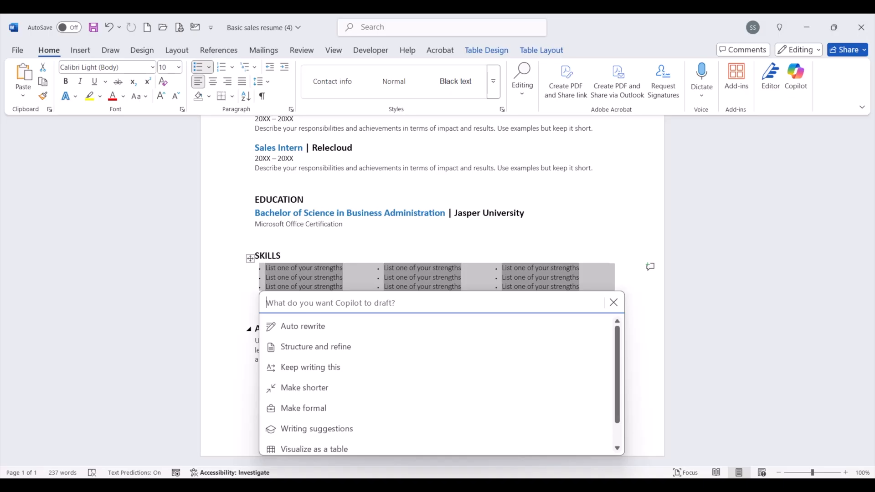
{"action": "type", "text": "Suggest what technical skills to ic"}
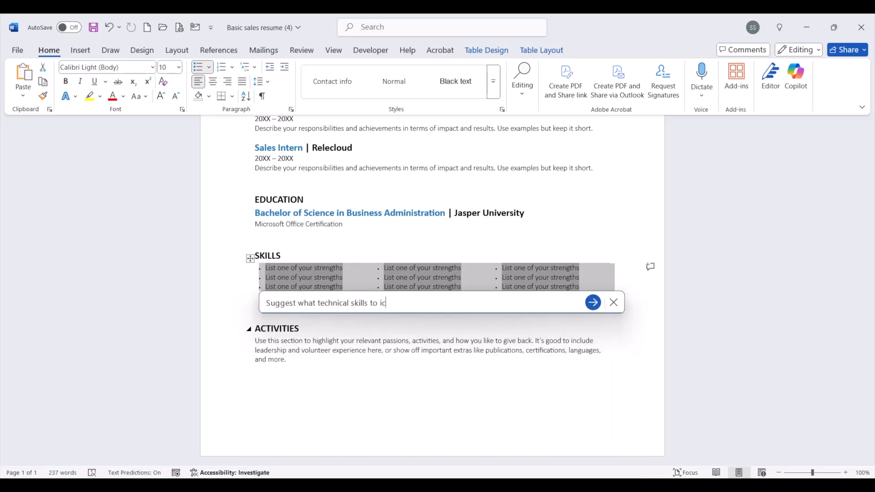
{"action": "type", "text": "nclude on my resume to apply for an administrative assistant job with a technical growth company"}
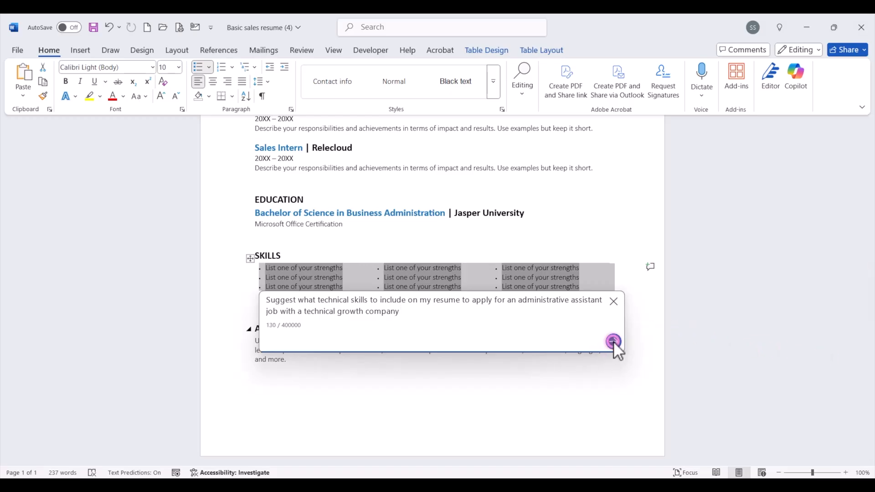
{"action": "left_click", "coordinate": [612, 341]}
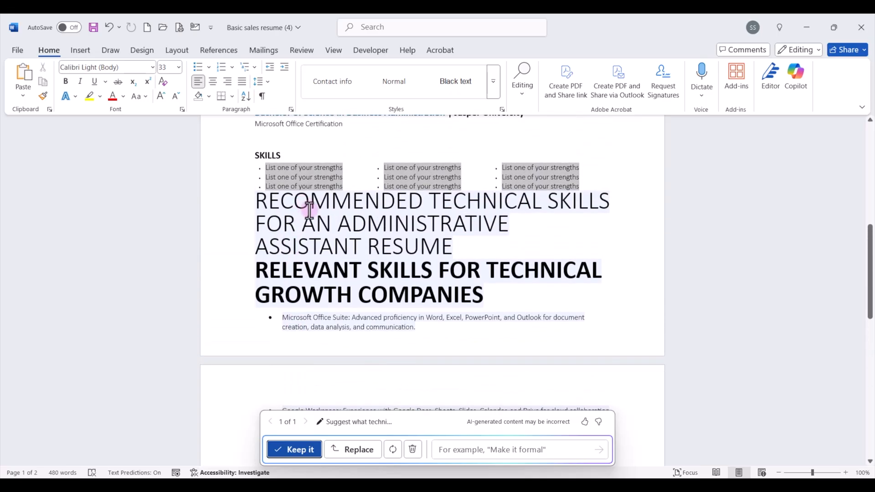
{"action": "mouse_move", "coordinate": [320, 240]}
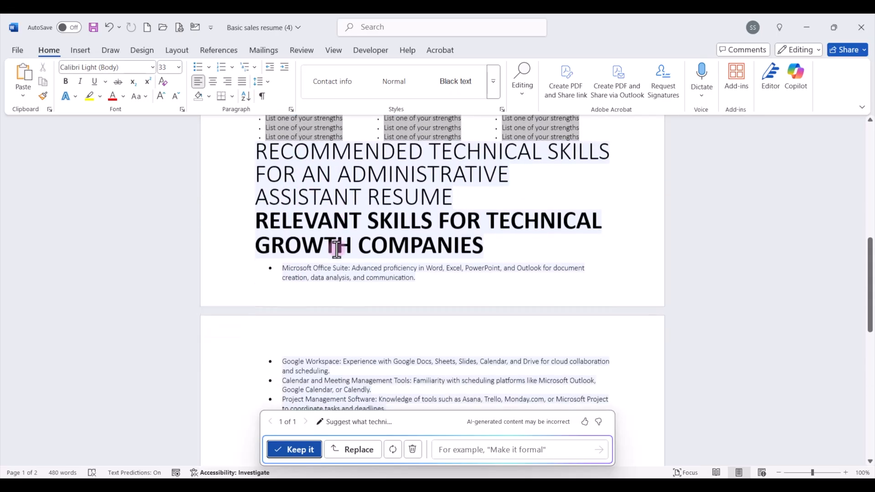
{"action": "scroll", "scroll_direction": "down", "scroll_amount": 3}
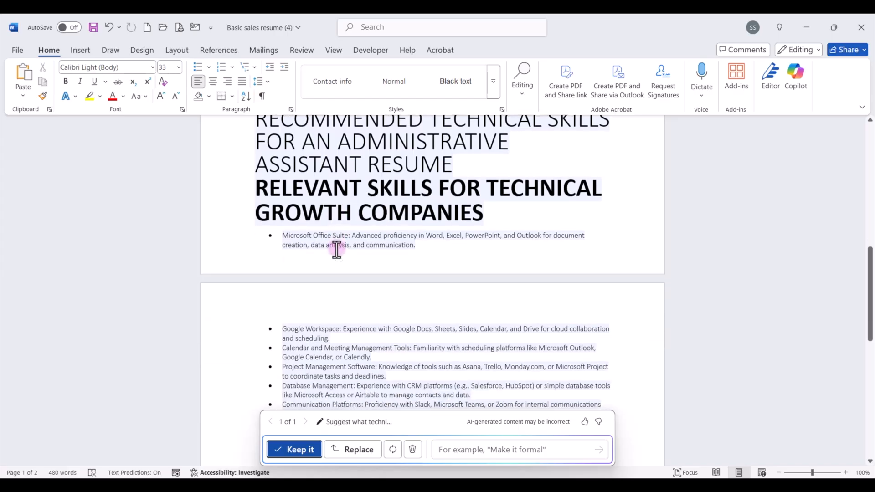
{"action": "scroll", "scroll_direction": "down", "scroll_amount": 3}
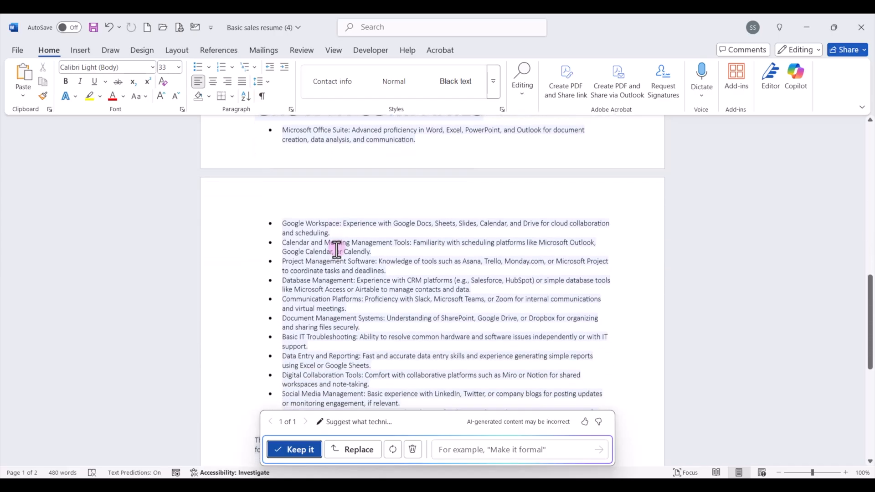
Step: Keep the Copilot skills draft, then delete the extra technical skills text to restore one page
{"action": "left_click", "coordinate": [294, 449]}
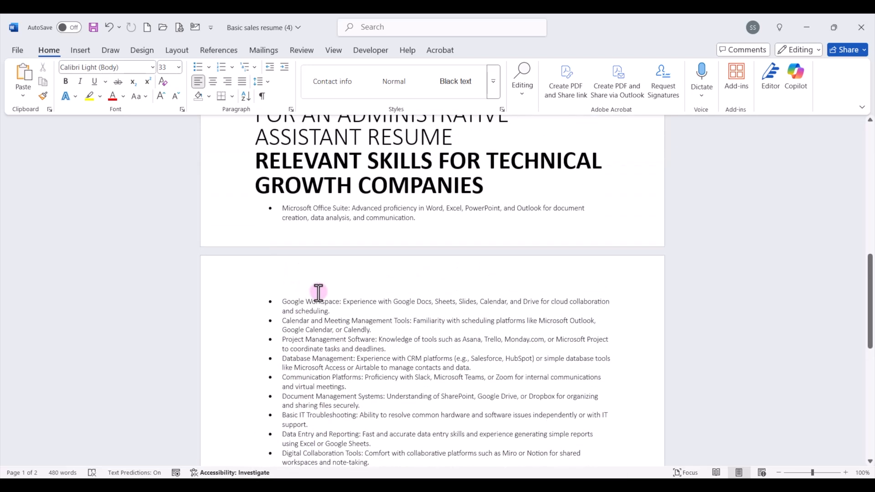
{"action": "mouse_move", "coordinate": [356, 376]}
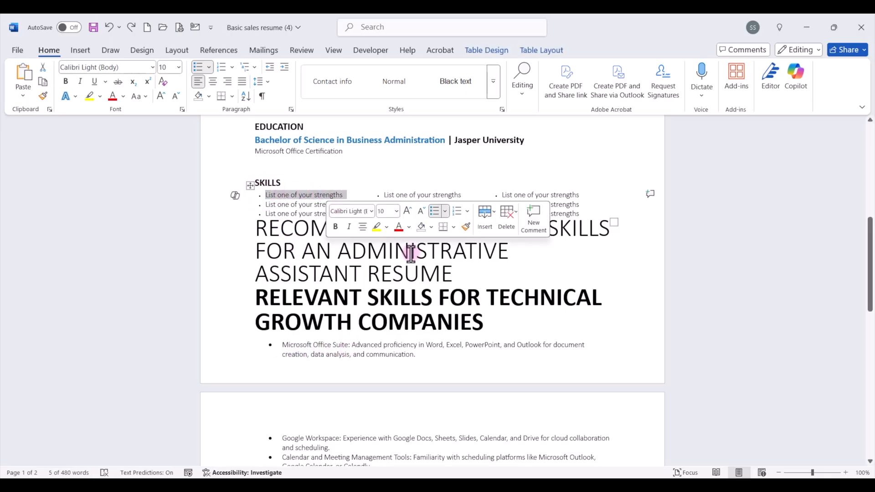
{"action": "scroll", "scroll_direction": "down", "scroll_amount": 3}
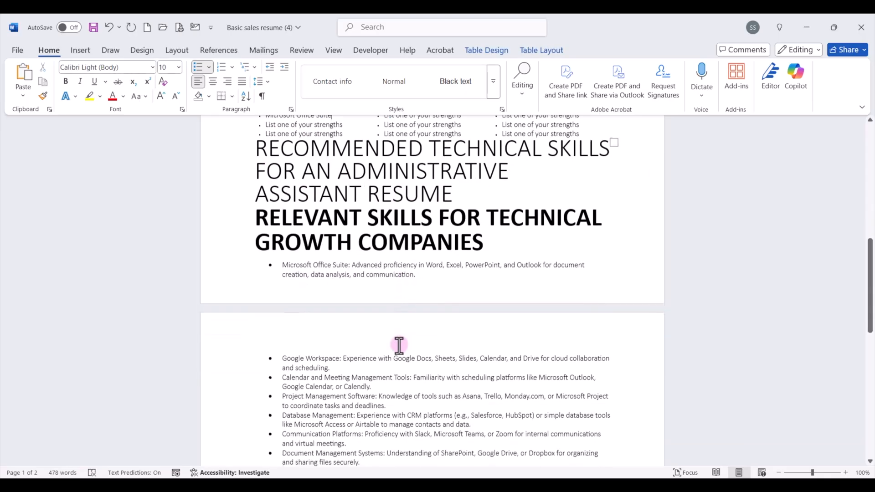
{"action": "scroll", "scroll_direction": "down", "scroll_amount": 3}
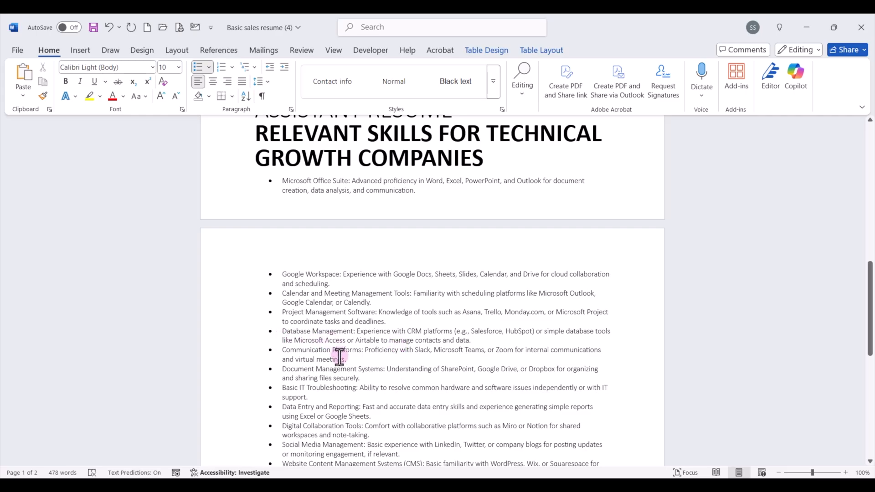
{"action": "mouse_move", "coordinate": [379, 373]}
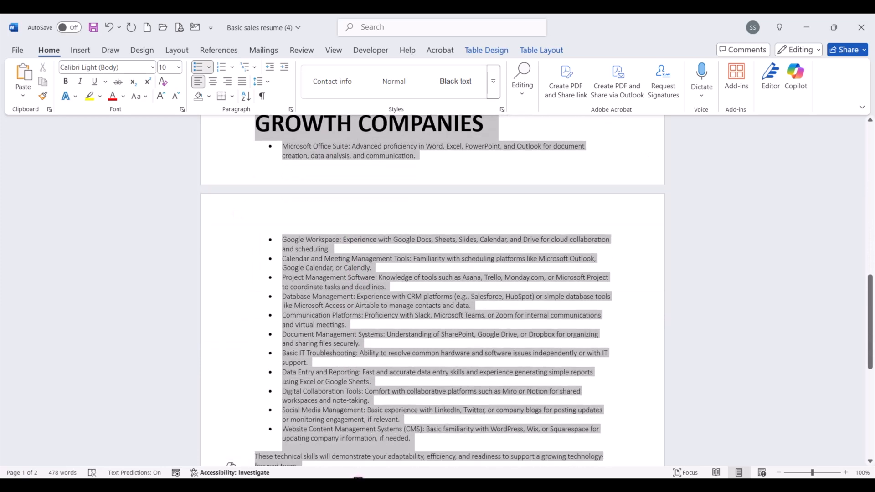
{"action": "scroll", "scroll_direction": "down", "scroll_amount": 3}
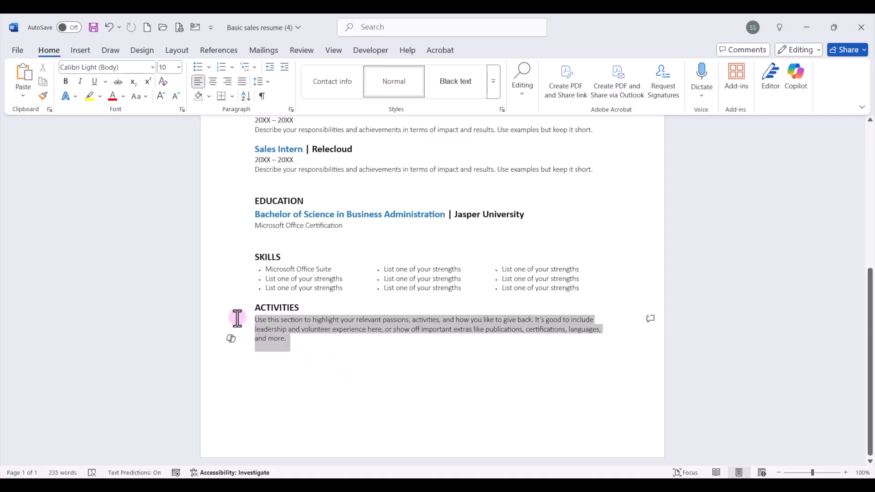
{"action": "key", "text": "Delete"}
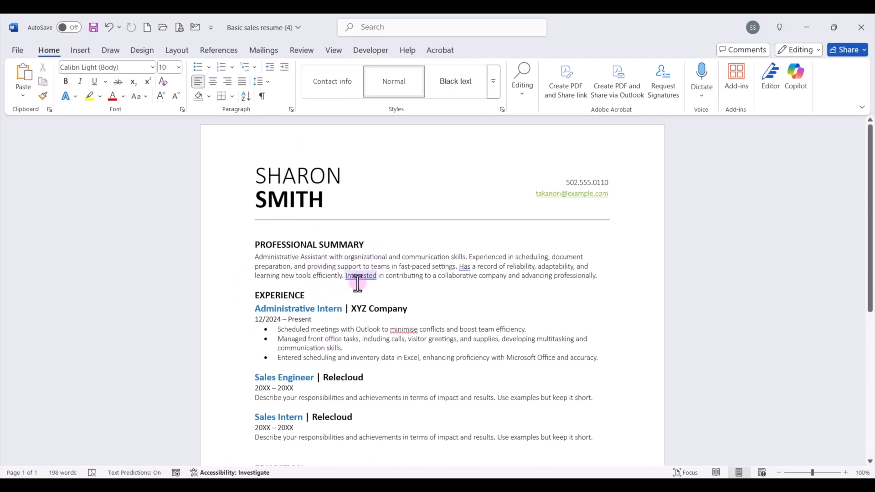
Step: Save the resume as a new document named 'Admin Asst Resume'
{"action": "scroll", "scroll_direction": "down", "scroll_amount": 3}
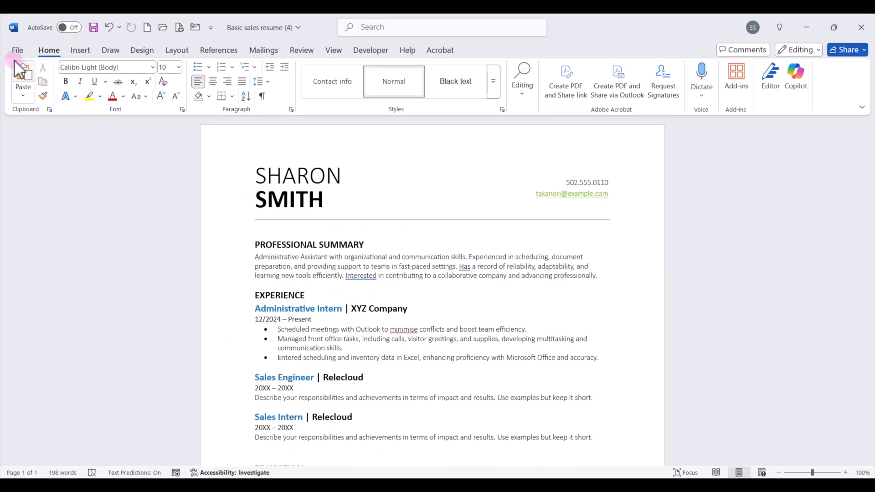
{"action": "left_click", "coordinate": [17, 49]}
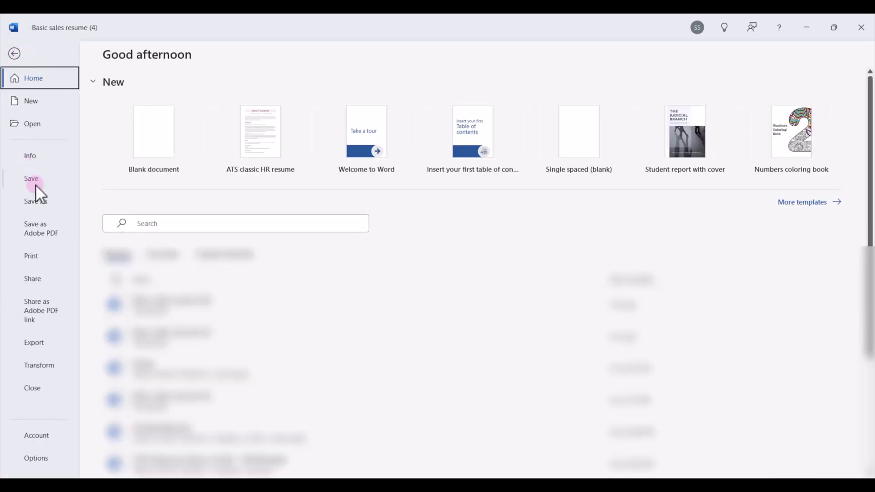
{"action": "left_click", "coordinate": [35, 200]}
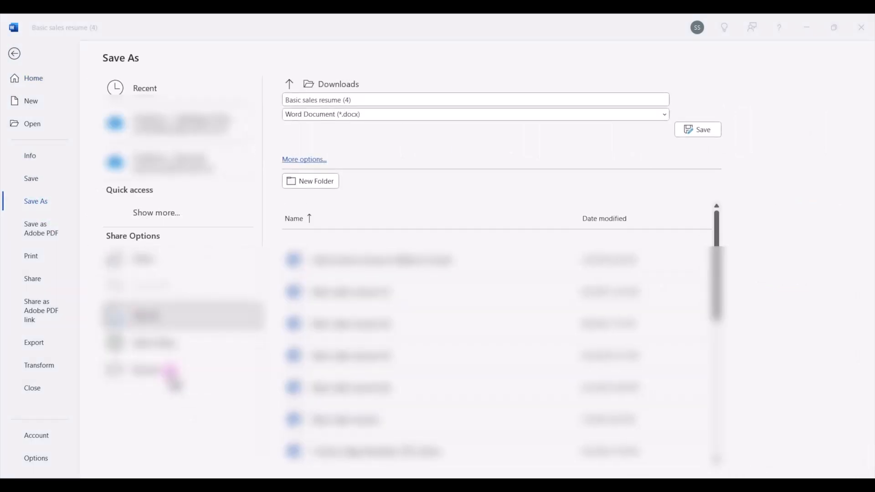
{"action": "left_click", "coordinate": [304, 160]}
{"action": "type", "text": "Admin Asst Resu"}
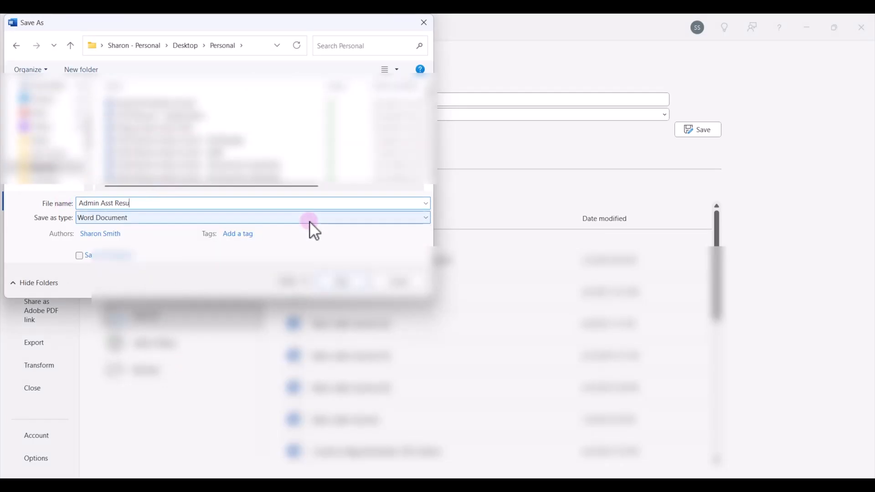
{"action": "left_click", "coordinate": [697, 128]}
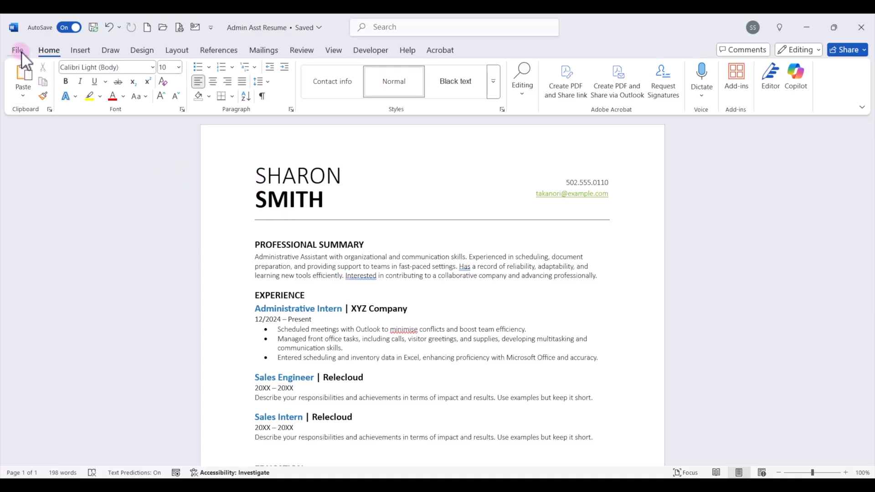
Step: Browse the Resumes and Cover Letters template gallery from File > New
{"action": "left_click", "coordinate": [16, 49]}
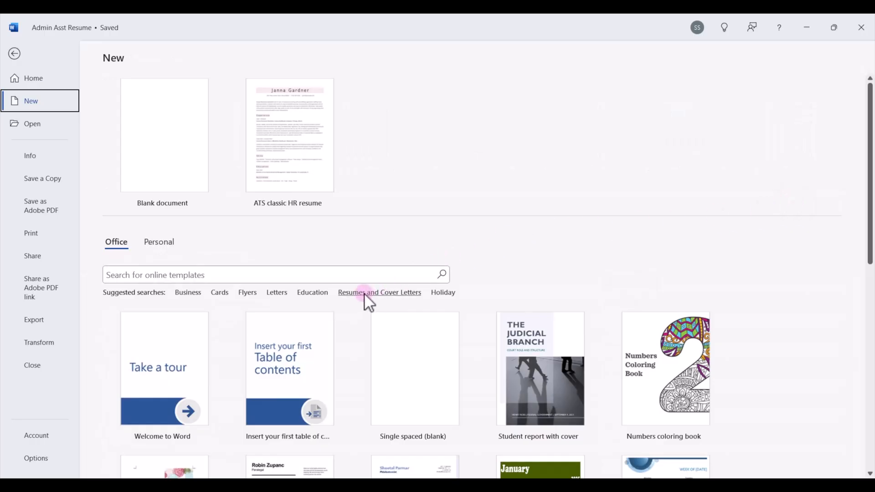
{"action": "left_click", "coordinate": [379, 292]}
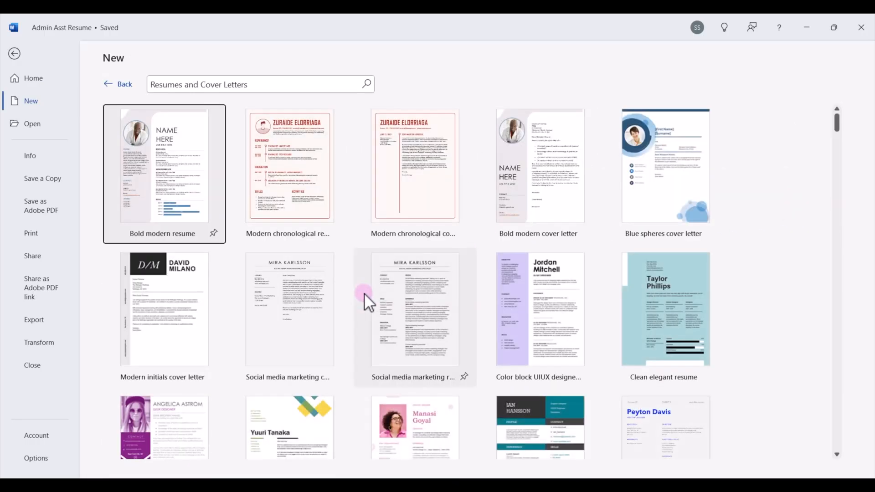
{"action": "scroll", "scroll_direction": "down", "scroll_amount": 3}
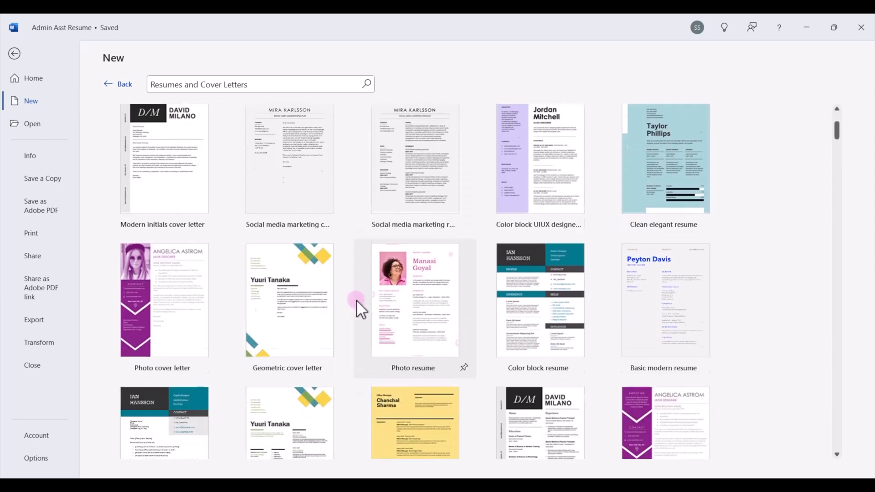
{"action": "scroll", "scroll_direction": "down", "scroll_amount": 3}
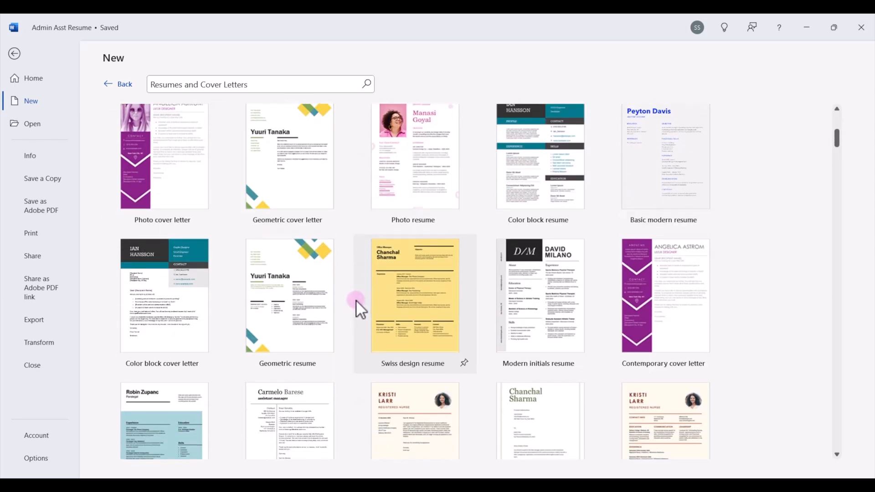
{"action": "scroll", "scroll_direction": "down", "scroll_amount": 3}
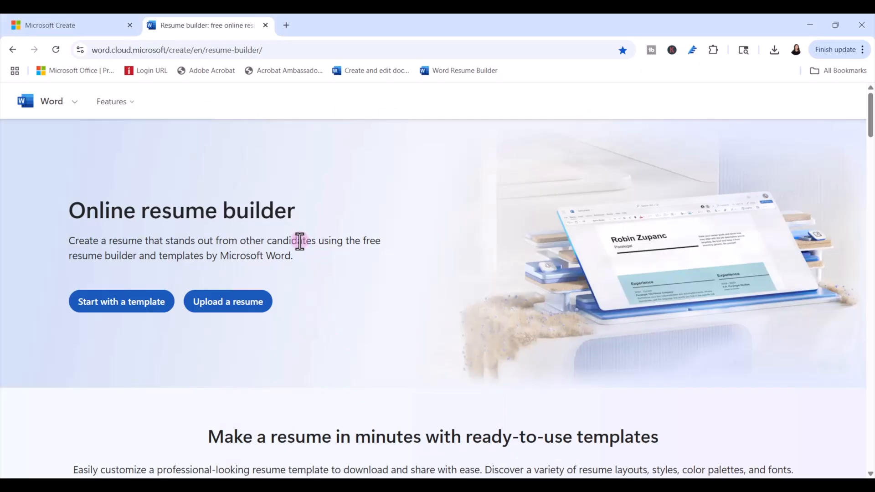
Step: Scroll the Microsoft Create resume builder page down to its features and job-title templates
{"action": "scroll", "scroll_direction": "down", "scroll_amount": 3}
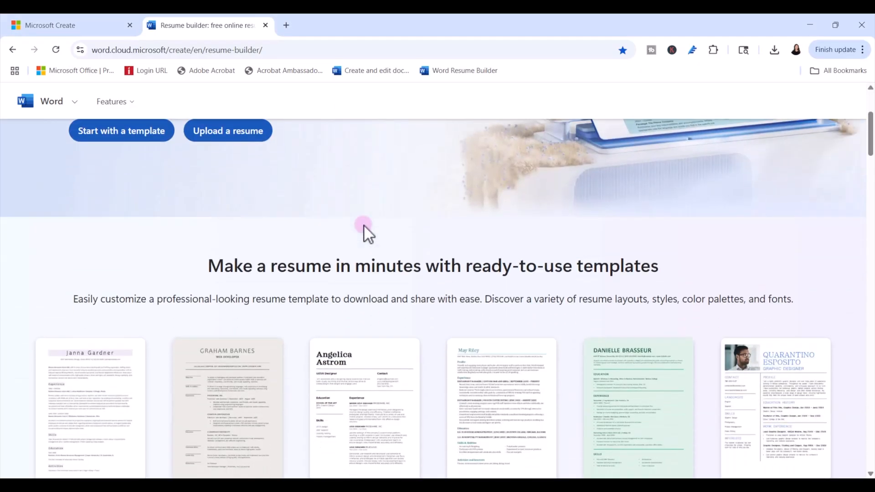
{"action": "scroll", "scroll_direction": "down", "scroll_amount": 3}
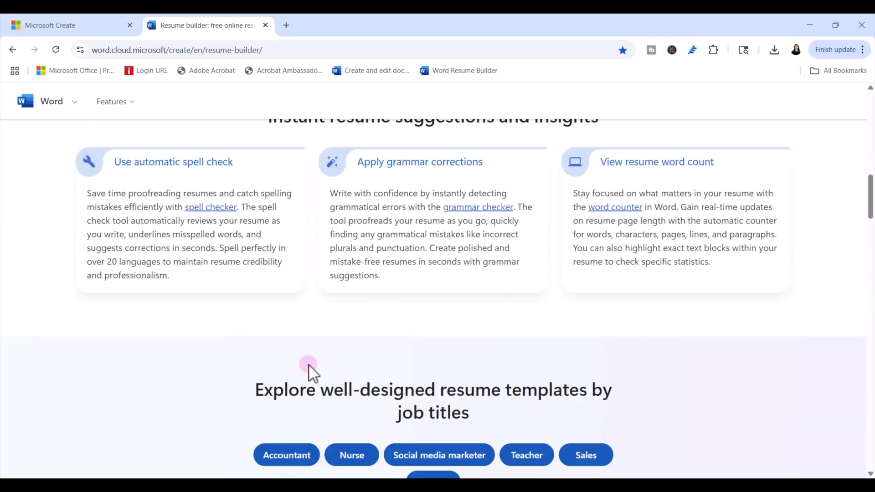